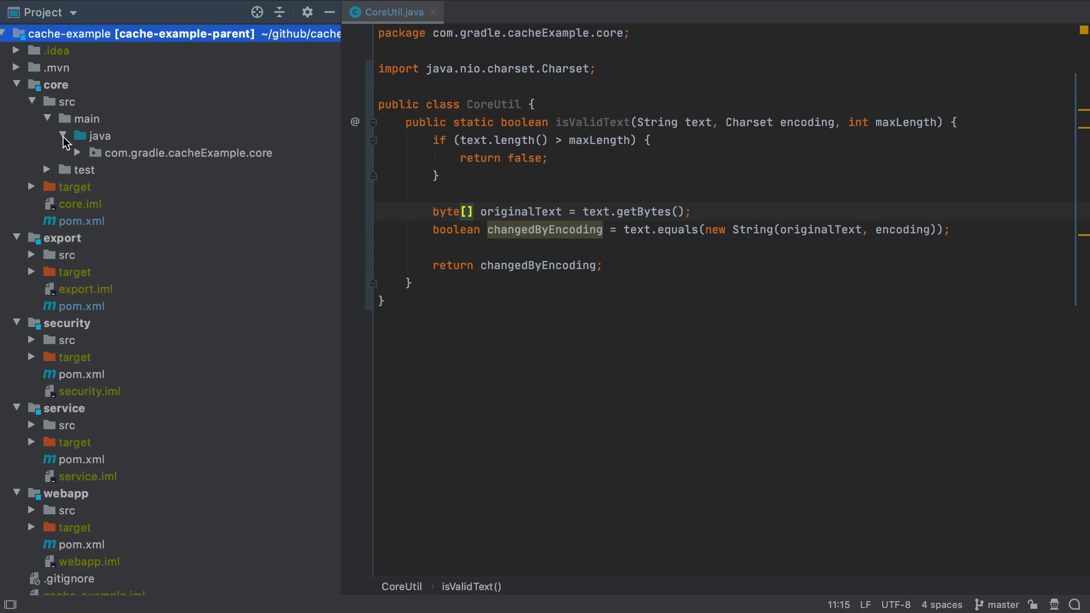
Step: Expand the core source package, core test sources and export test folder in the Project tree
click(105, 153)
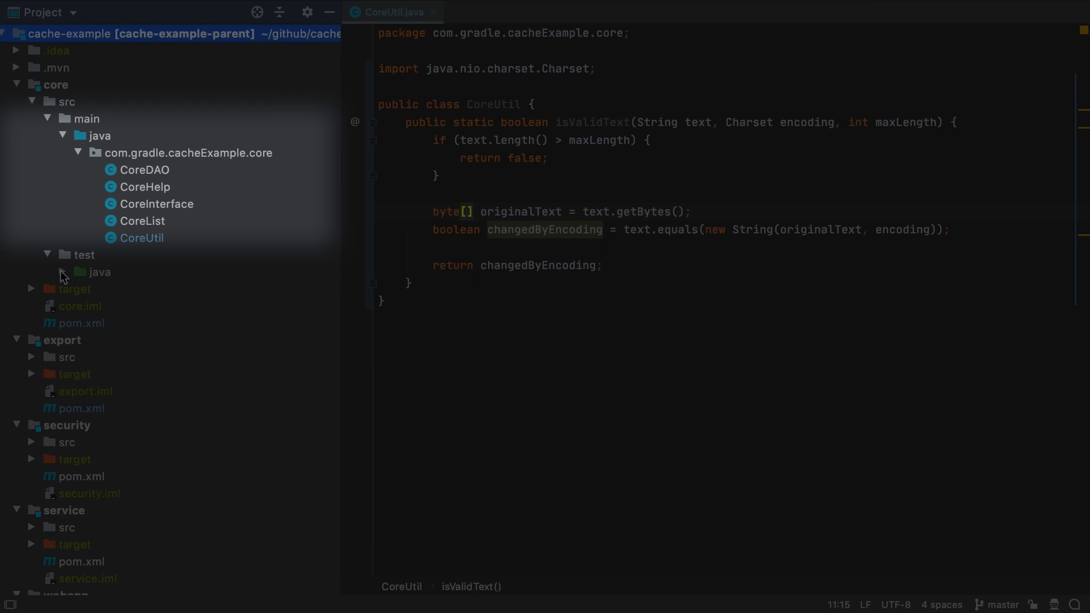
click(81, 272)
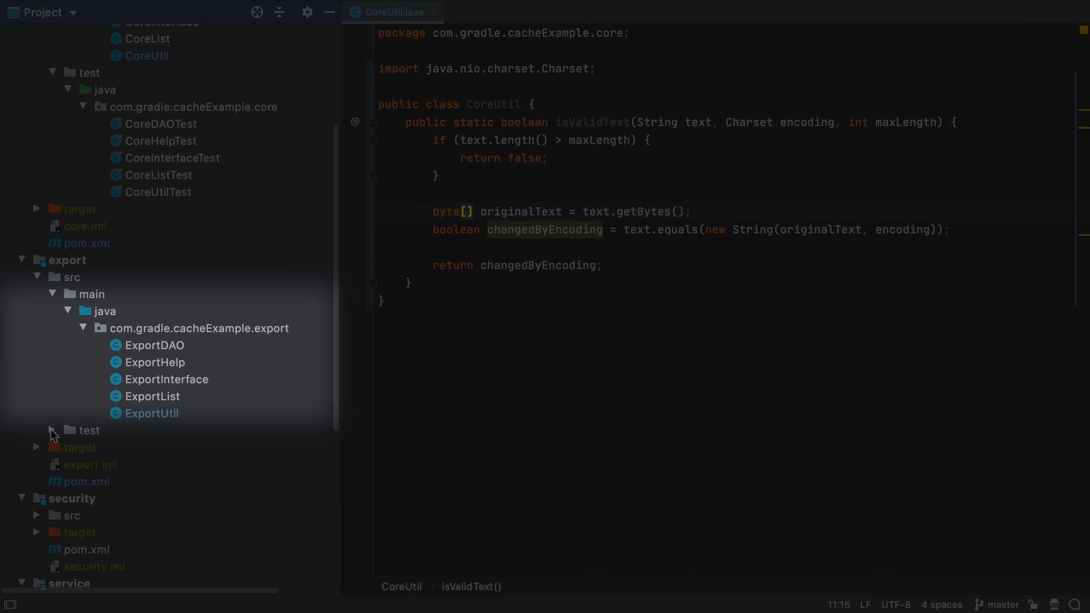
click(51, 430)
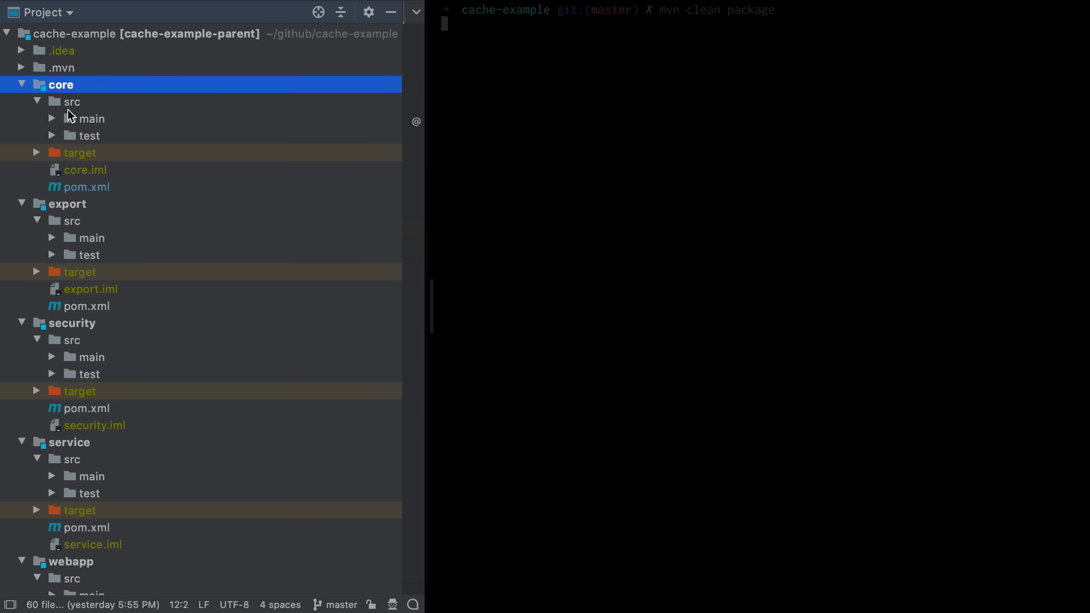
Step: Expand core's main sources and target folder to reveal the compiled class files
click(52, 118)
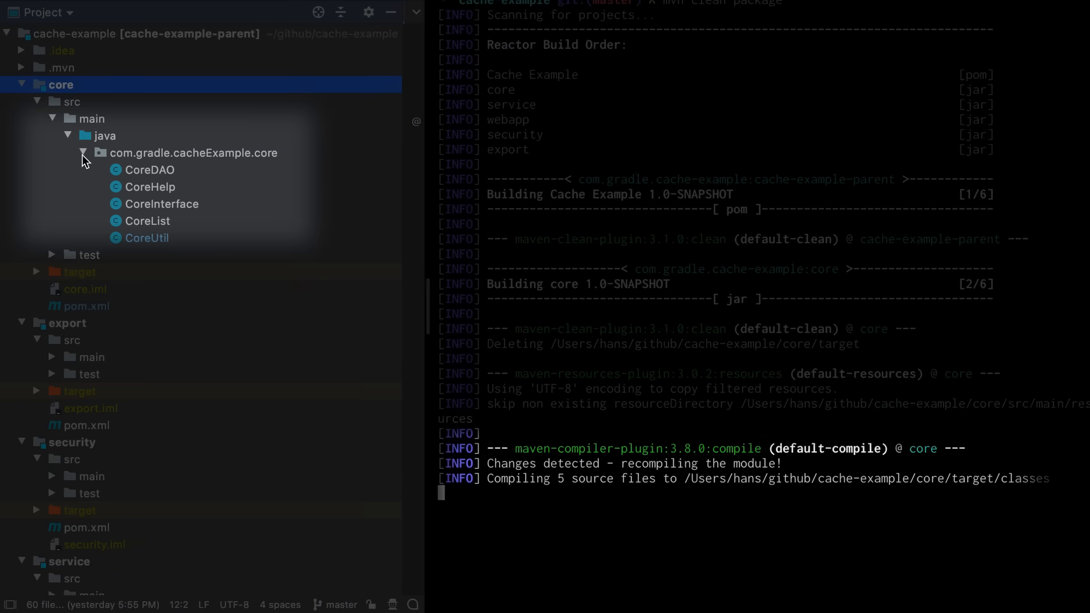
click(40, 272)
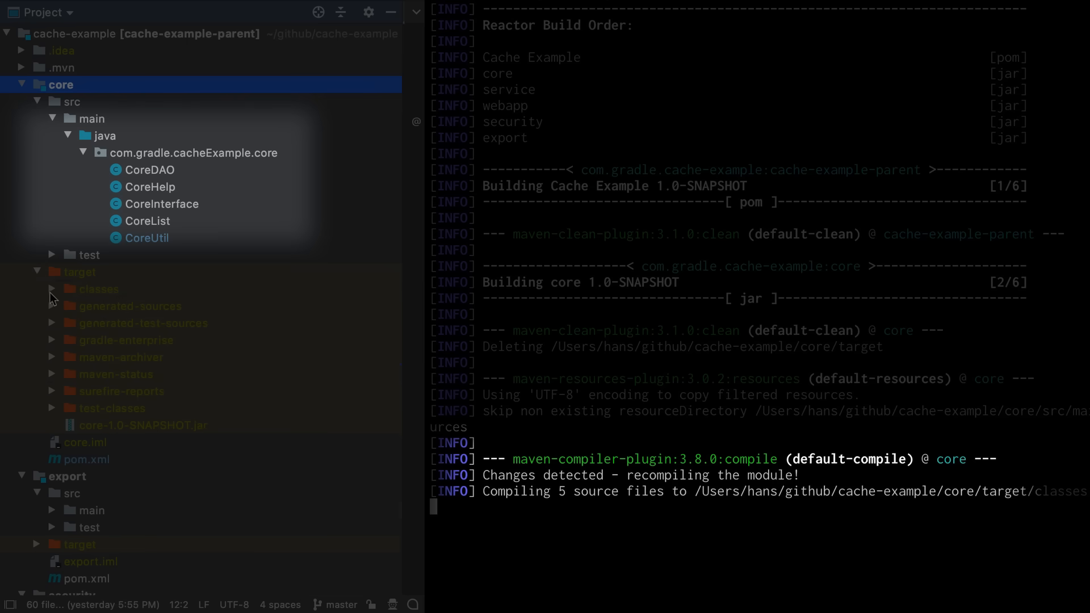
click(50, 289)
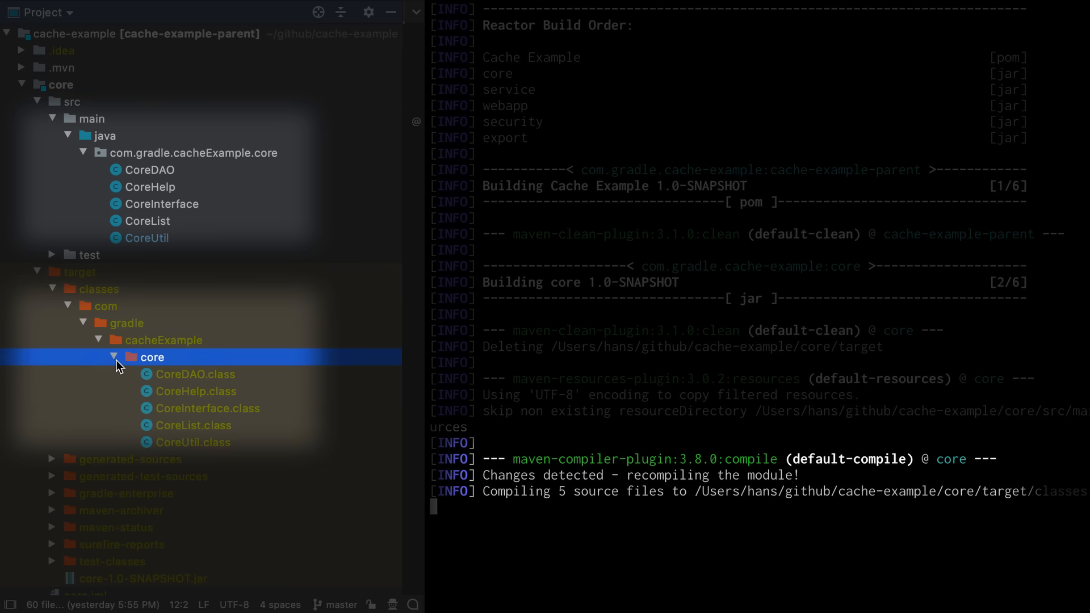
click(115, 357)
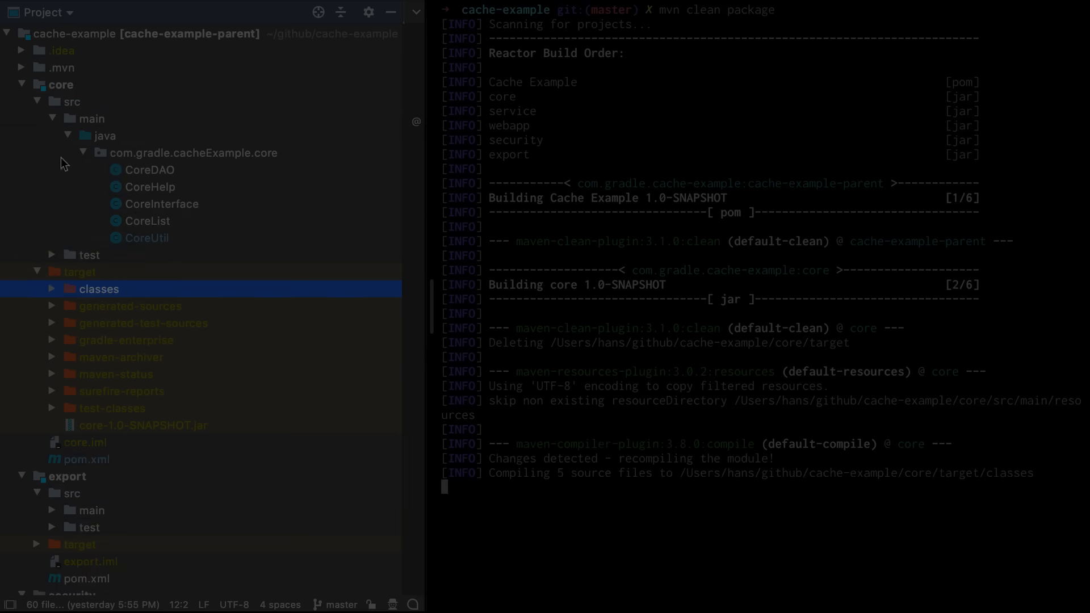
Step: Expand the core test package and surefire-reports folder while the build runs
click(52, 137)
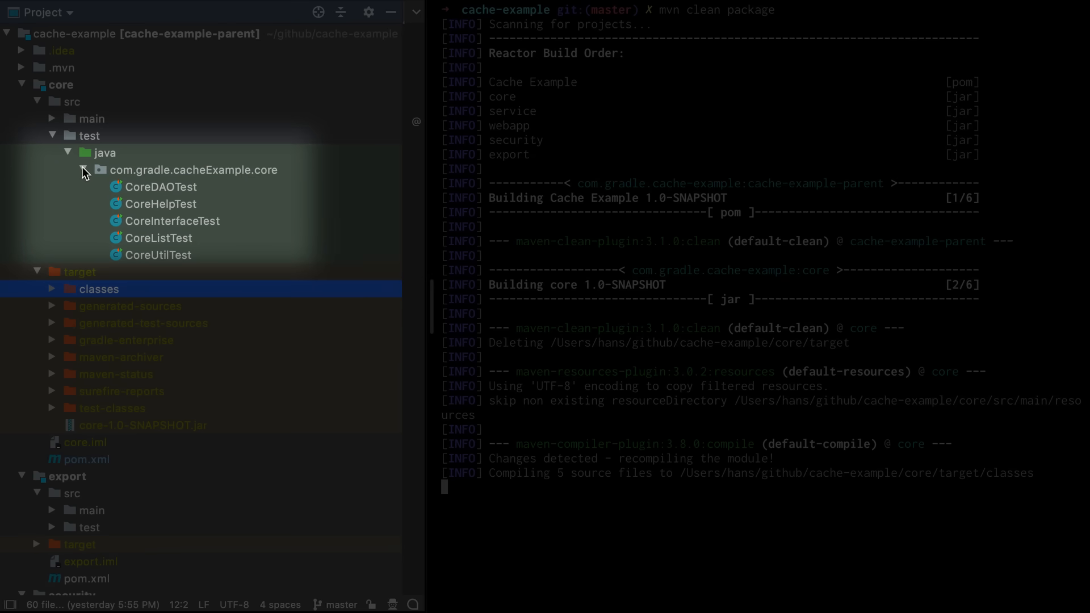
scroll(down, 3)
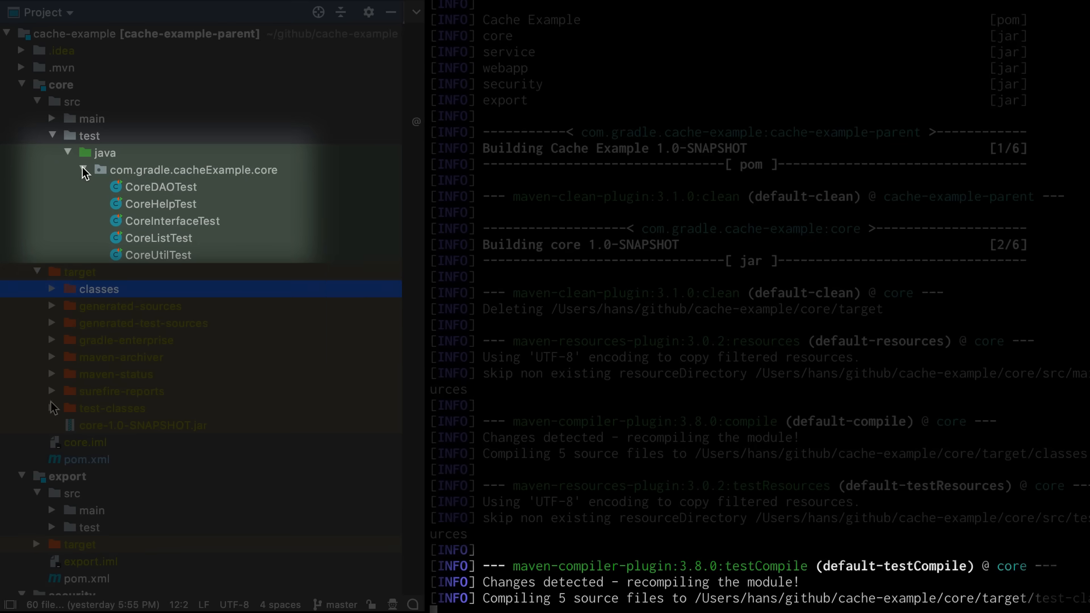
click(52, 408)
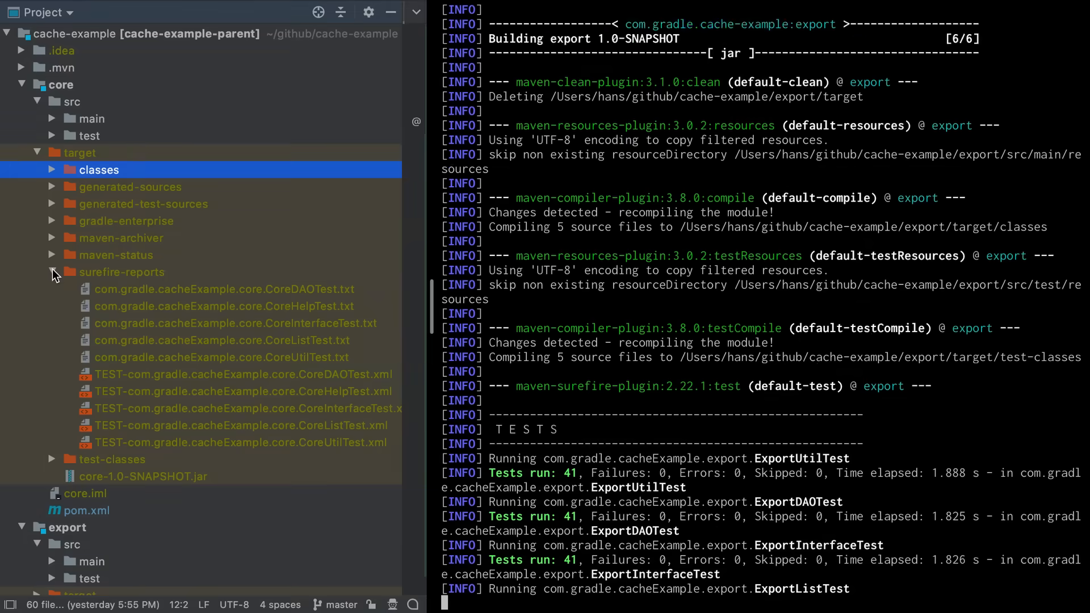
scroll(down, 3)
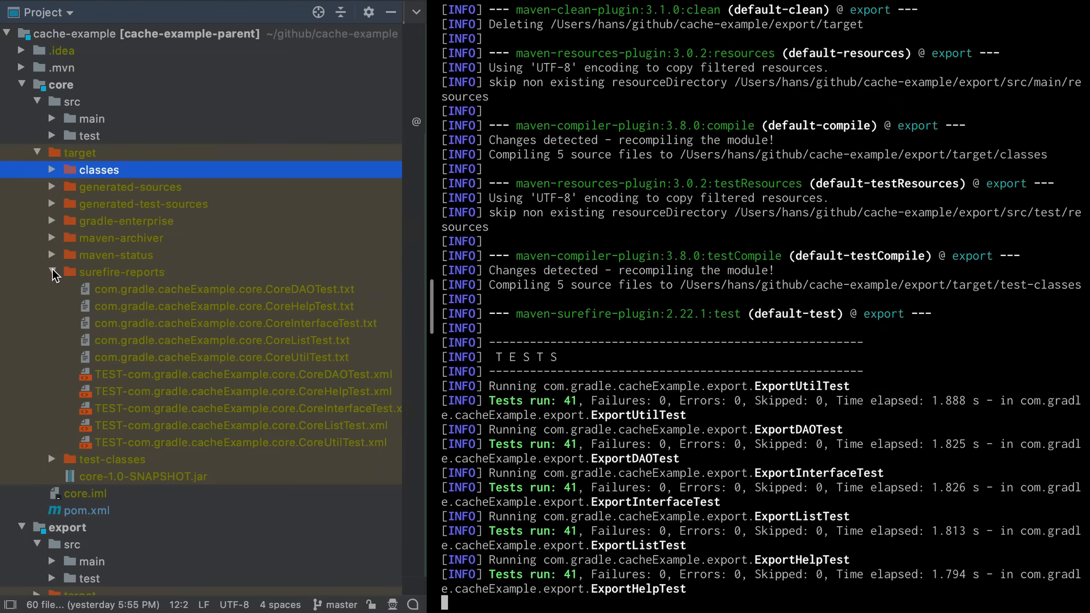
scroll(down, 3)
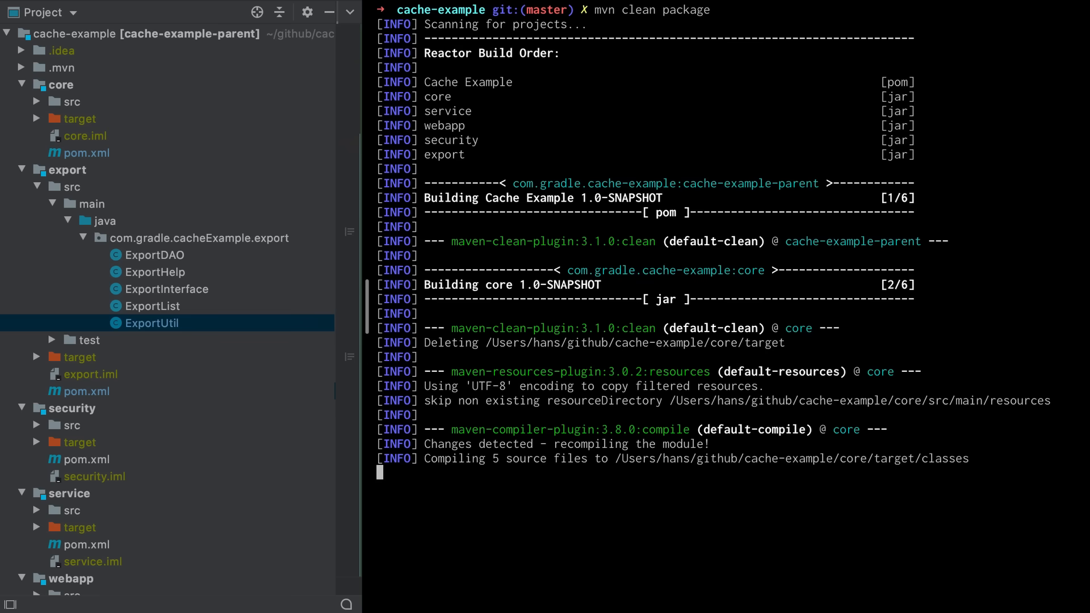
Step: Scroll the terminal output as core's 205 tests pass and the service module builds
scroll(down, 3)
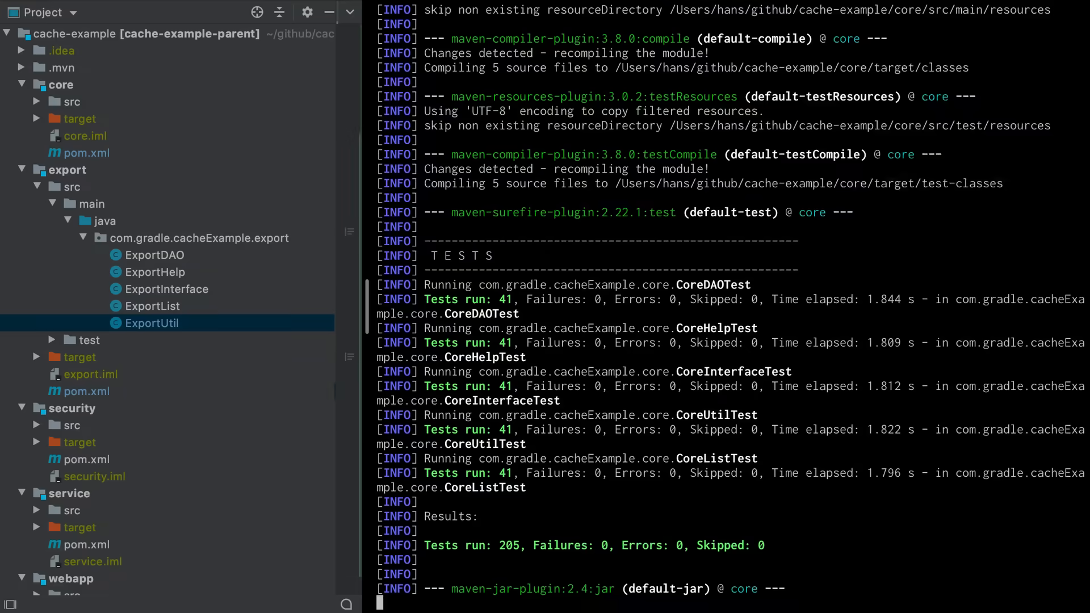
scroll(down, 3)
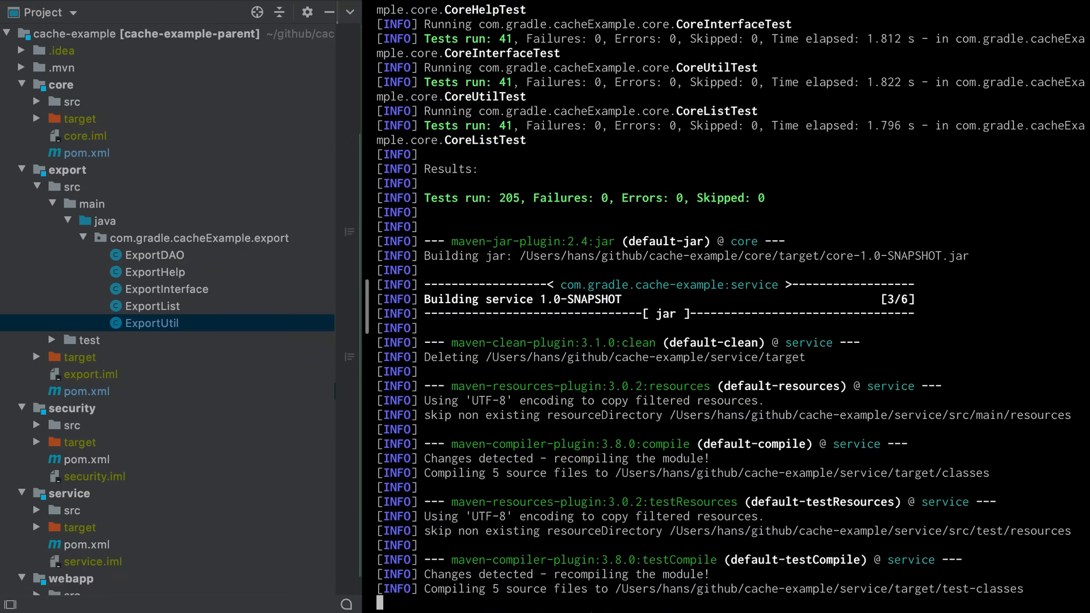
scroll(down, 3)
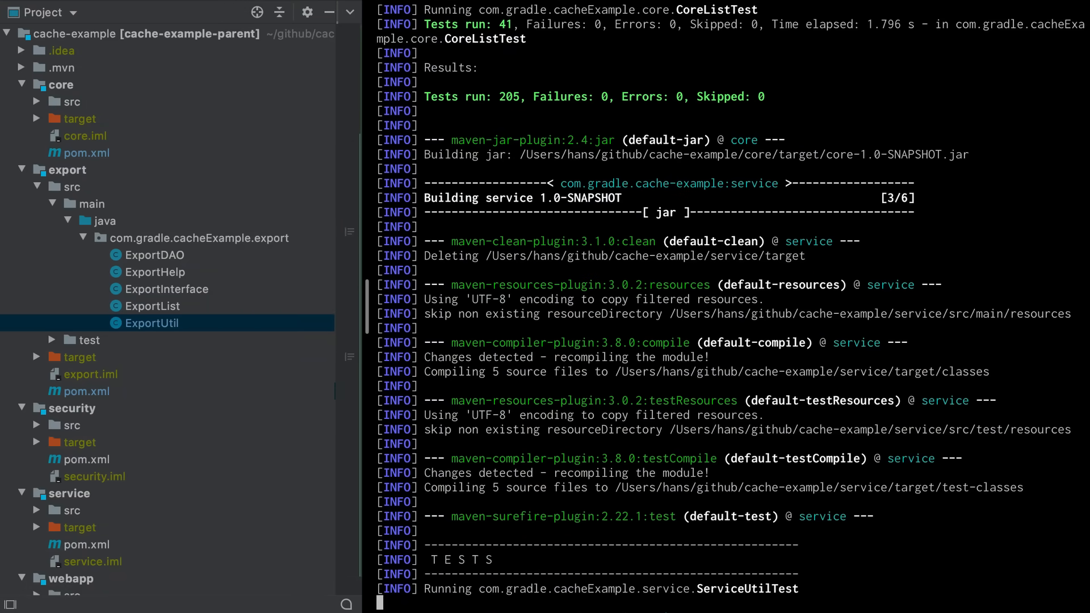
scroll(down, 3)
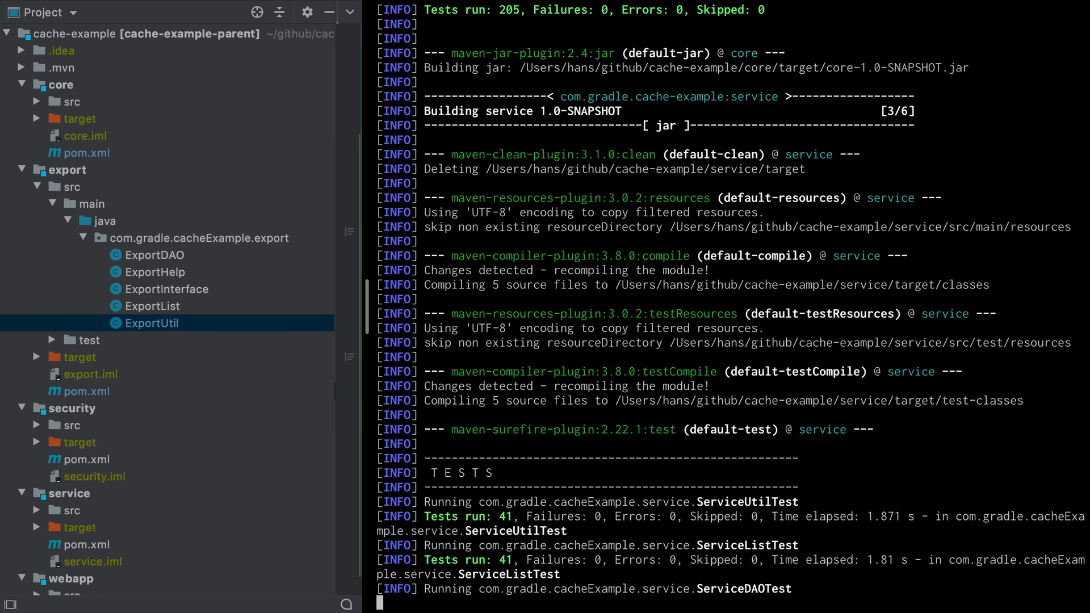
scroll(down, 3)
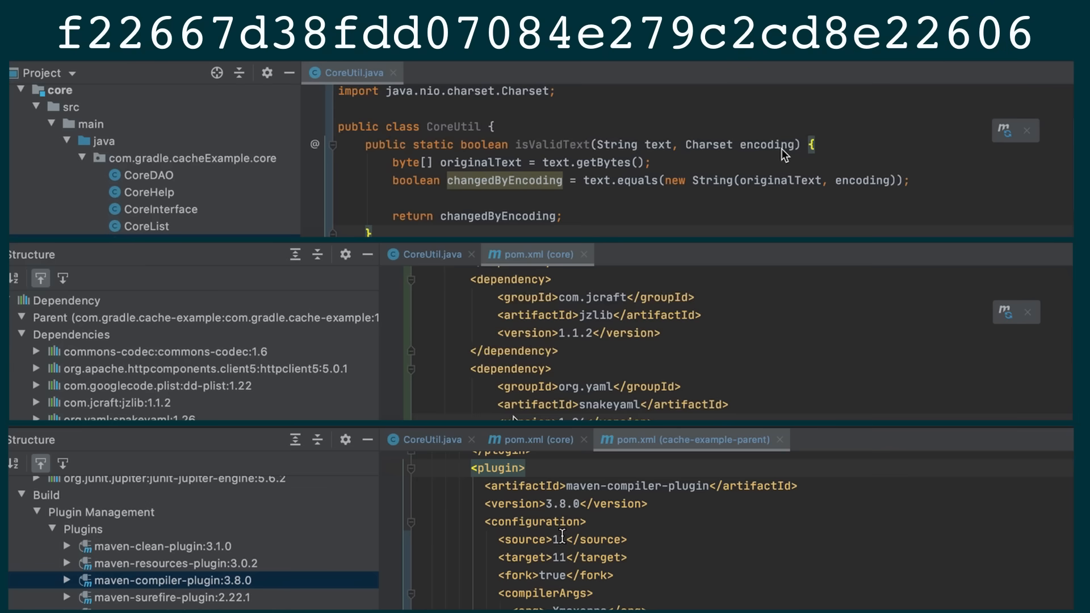
Step: Add ', int maxLength' after 'Charset encoding' in isValidText's signature in CoreUtil.java
text(, int maxLength)
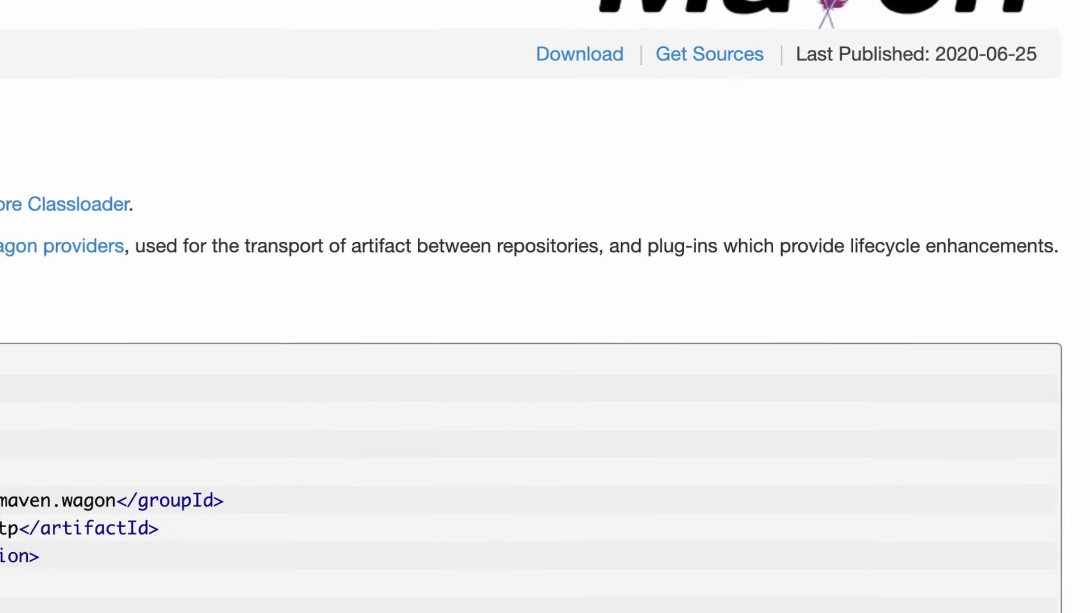
Step: Scroll the Maven core extensions page to the wagon providers section and its XML example
scroll(up, 3)
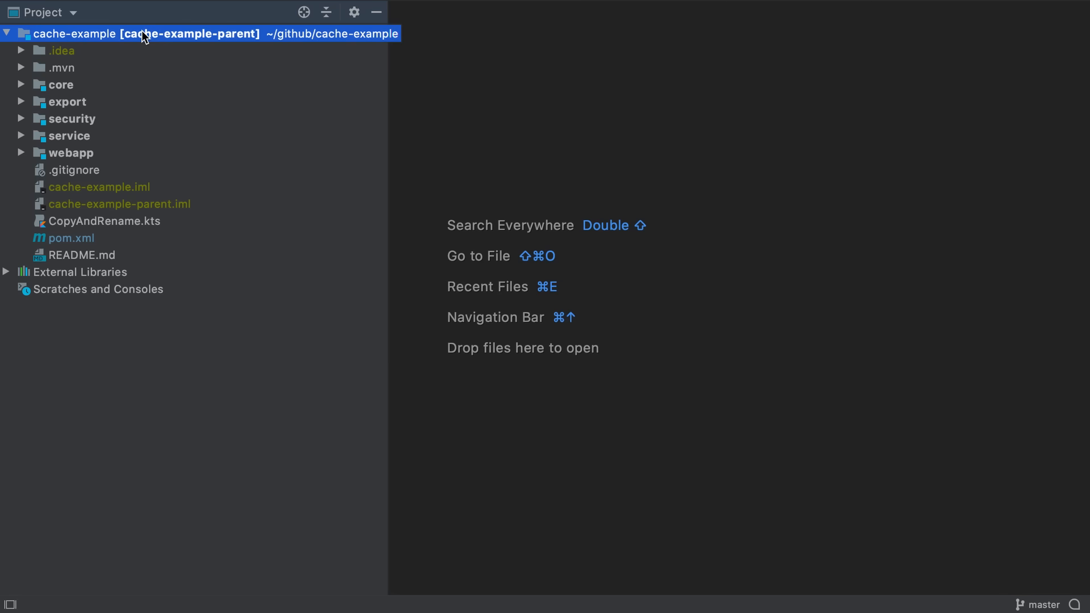
Step: Expand .mvn and open extensions.xml declaring gradle-enterprise-maven-extension 1.5.2
click(63, 67)
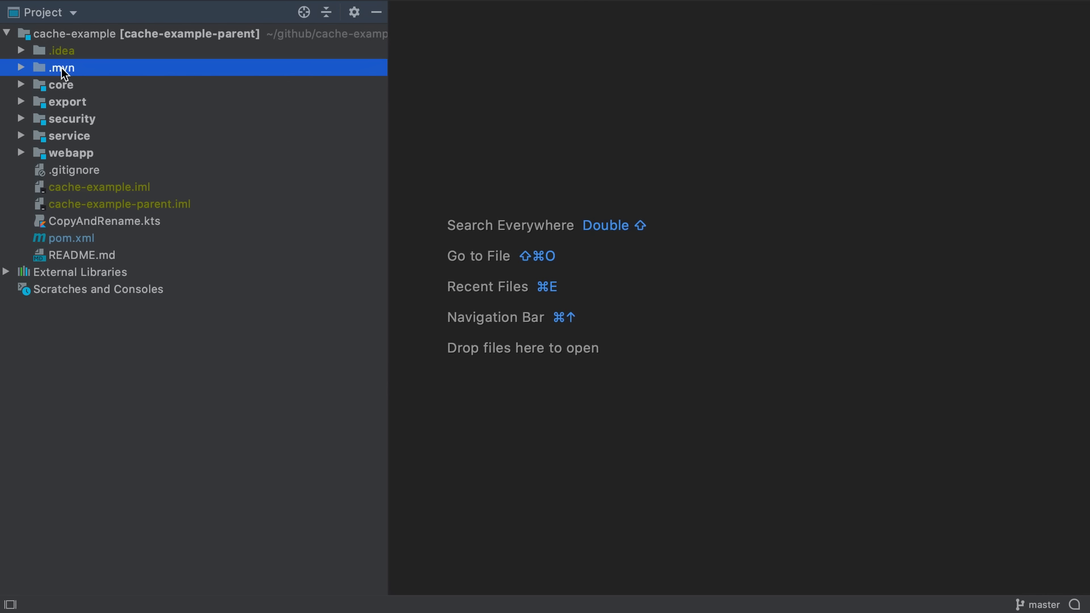
click(22, 68)
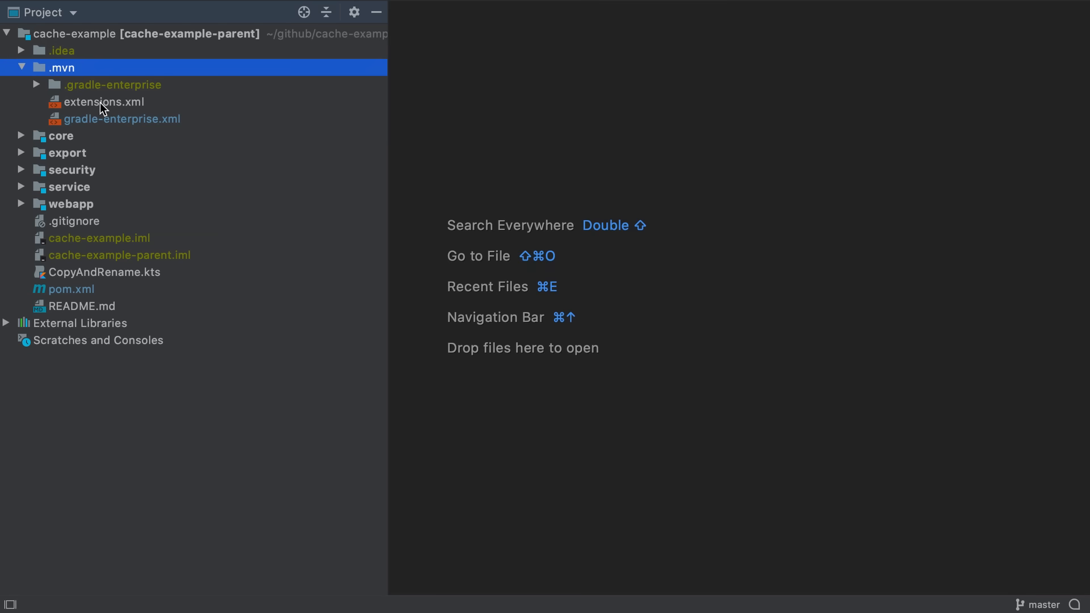
click(102, 102)
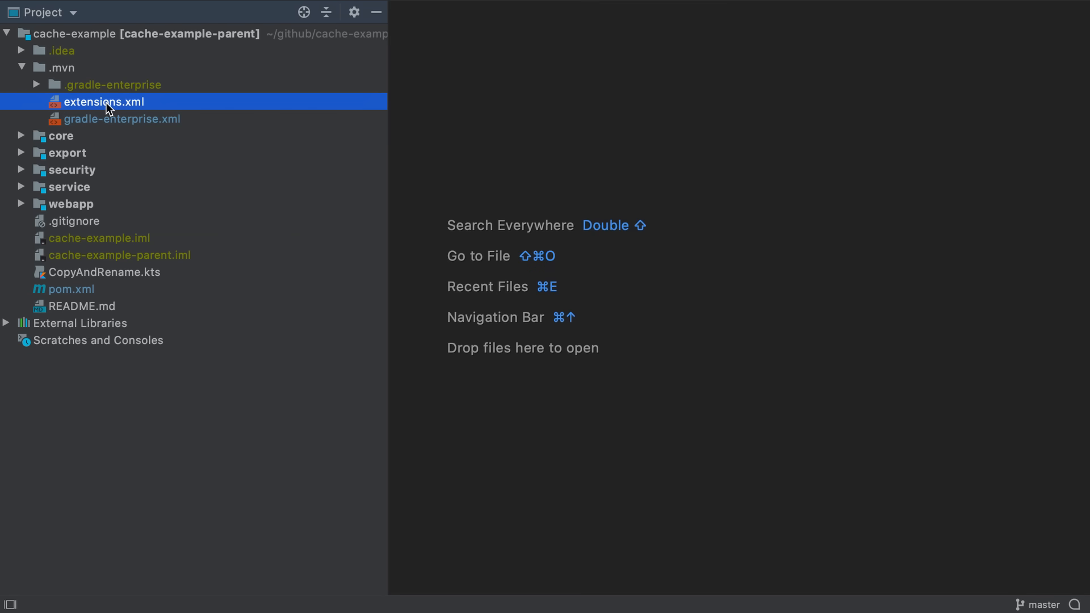
double_click(102, 101)
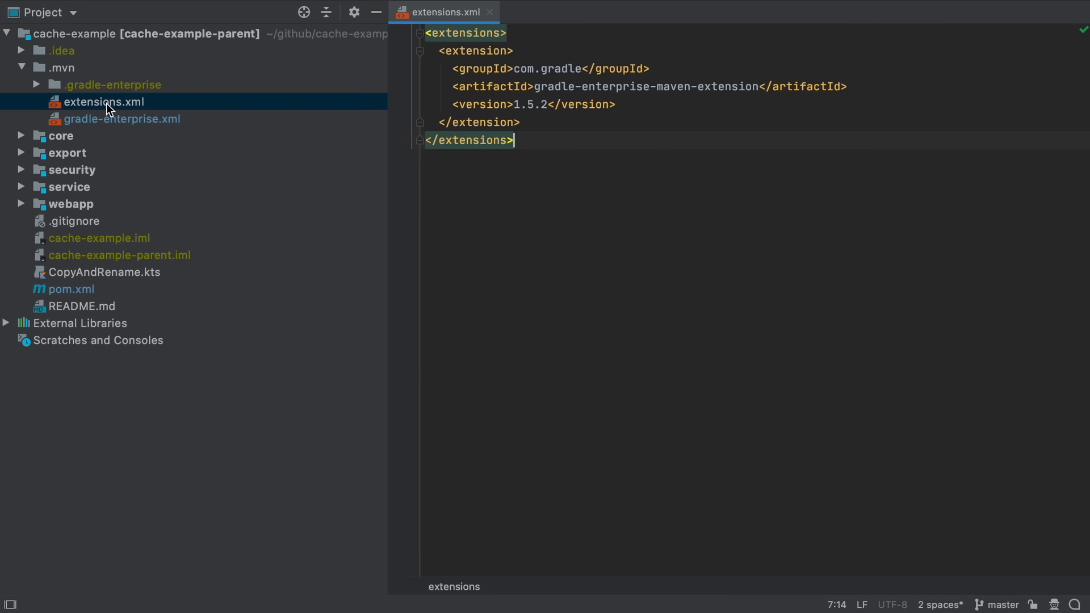
double_click(121, 118)
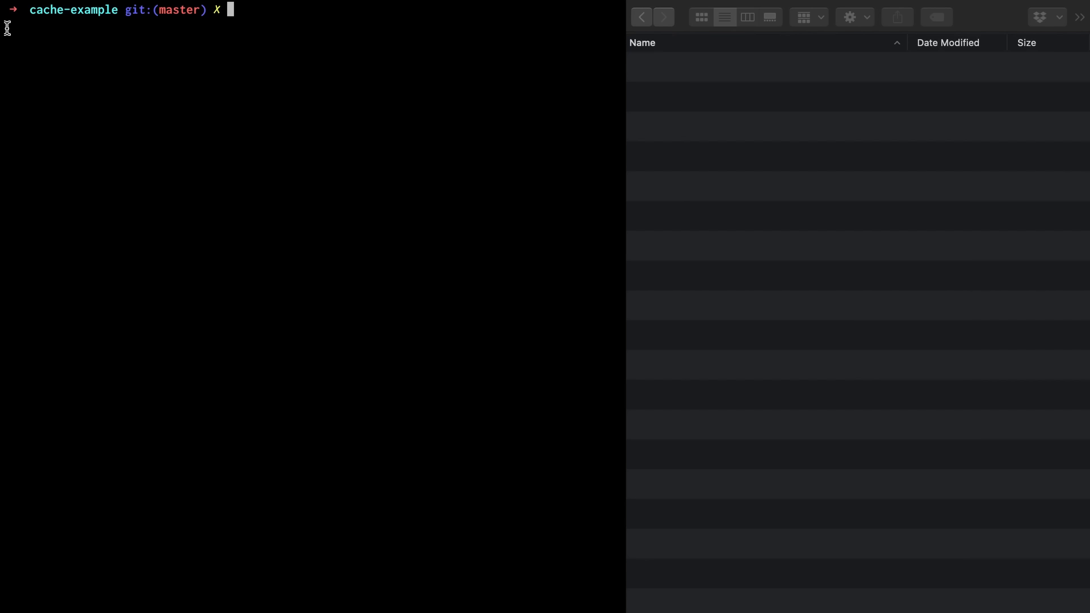
Step: Run 'mvn clean package' and follow it to BUILD SUCCESS with a published build scan link
text(mvn clean package)
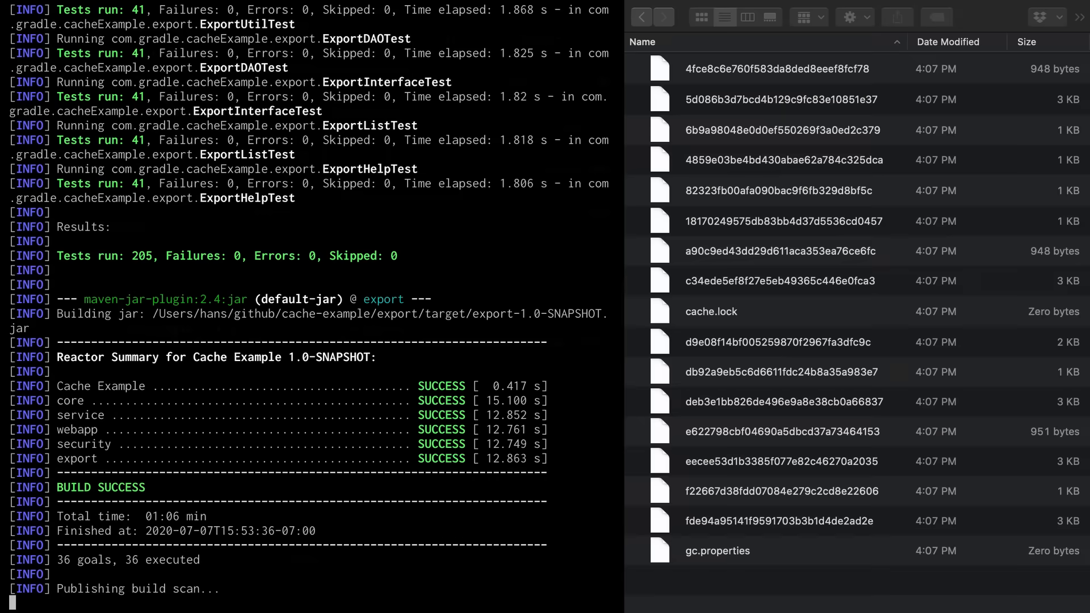
scroll(down, 3)
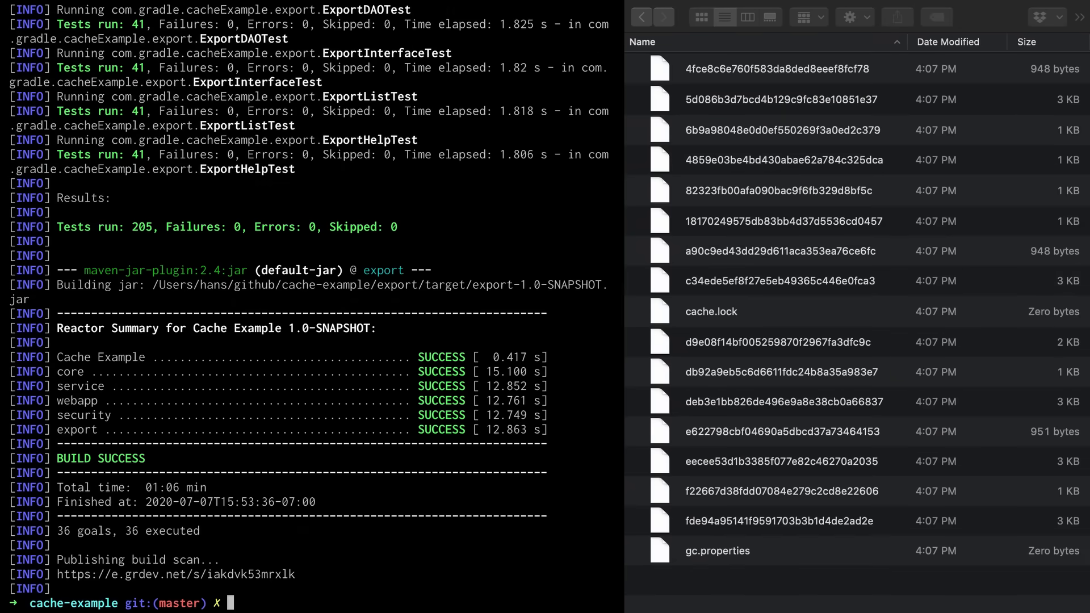
Step: Change to ~/.m2/.gradle-enterprise/build-cache/v1 and list its entries with 'ls -l'
text(cd)
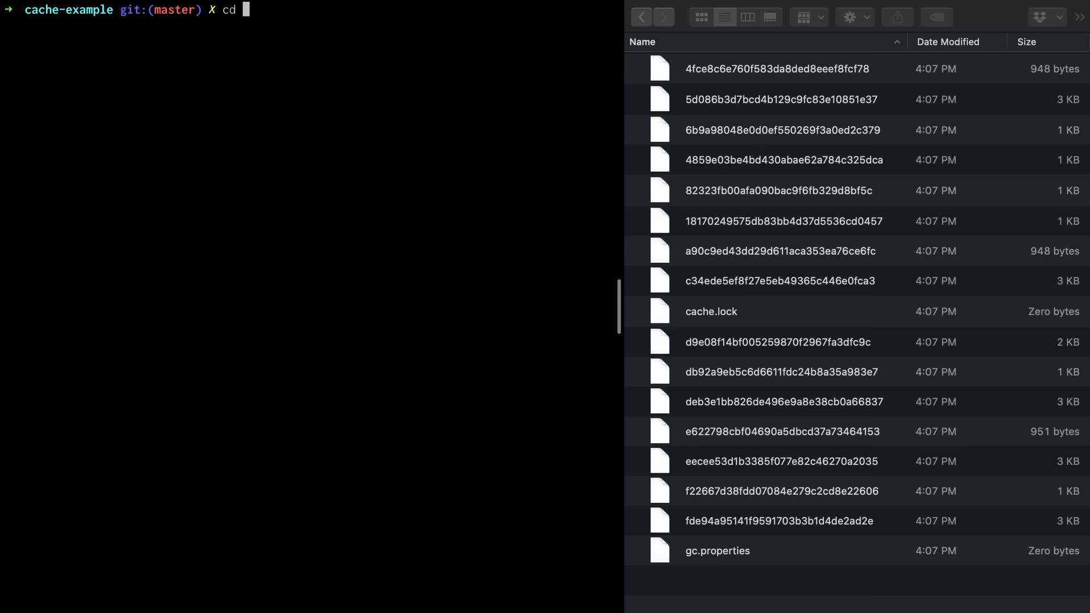
text(~/.m2/.gradle-enterprise/build-cache/v)
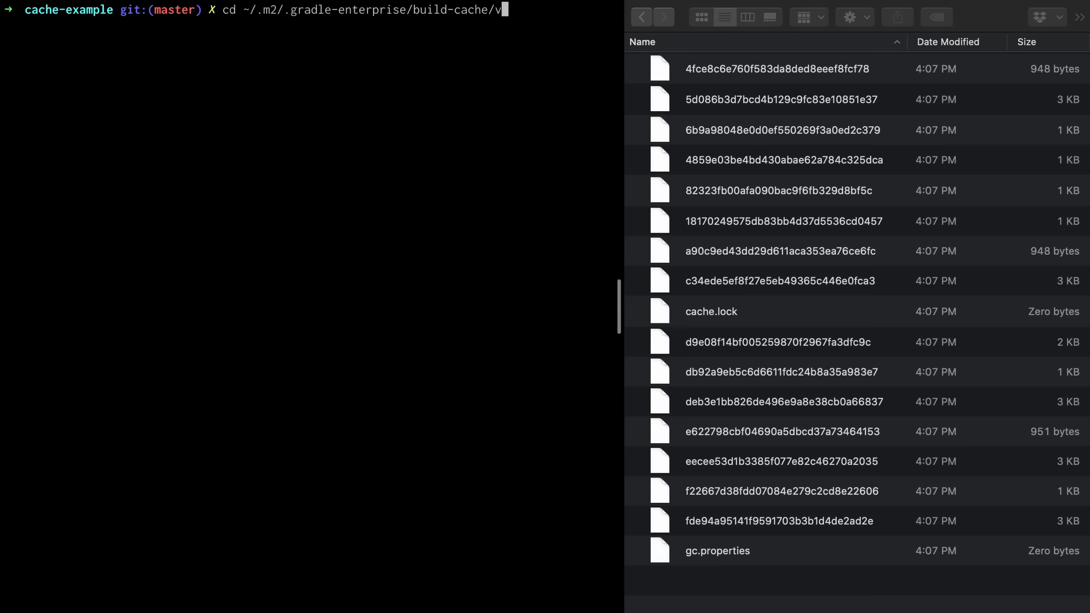
text(ls -l)
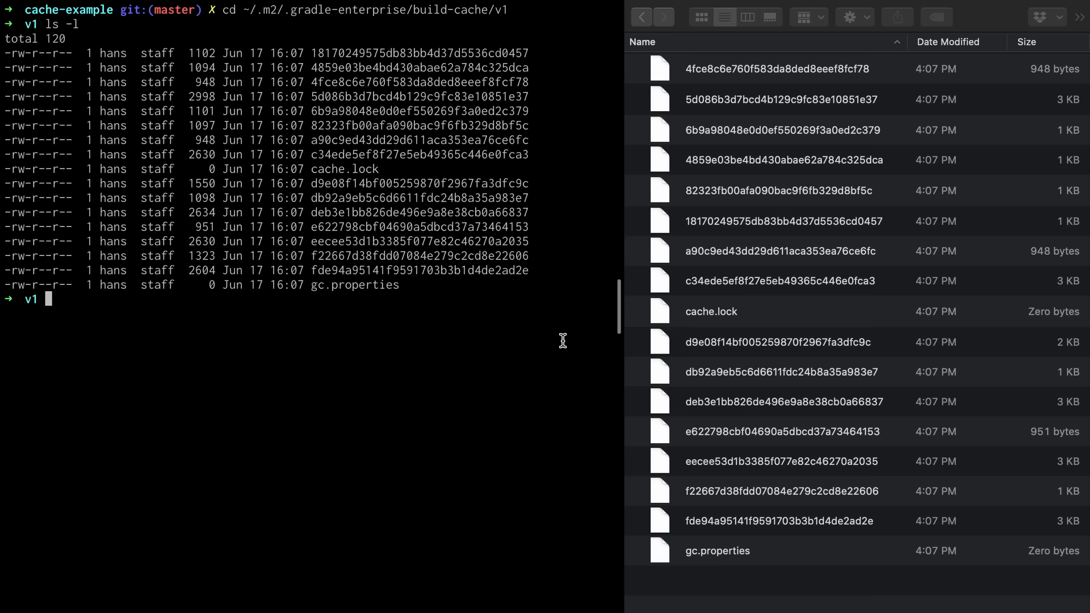
Step: List the contents of three cache entry files with 'tar -ztf', showing cached classes and test reports
text(tar -z)
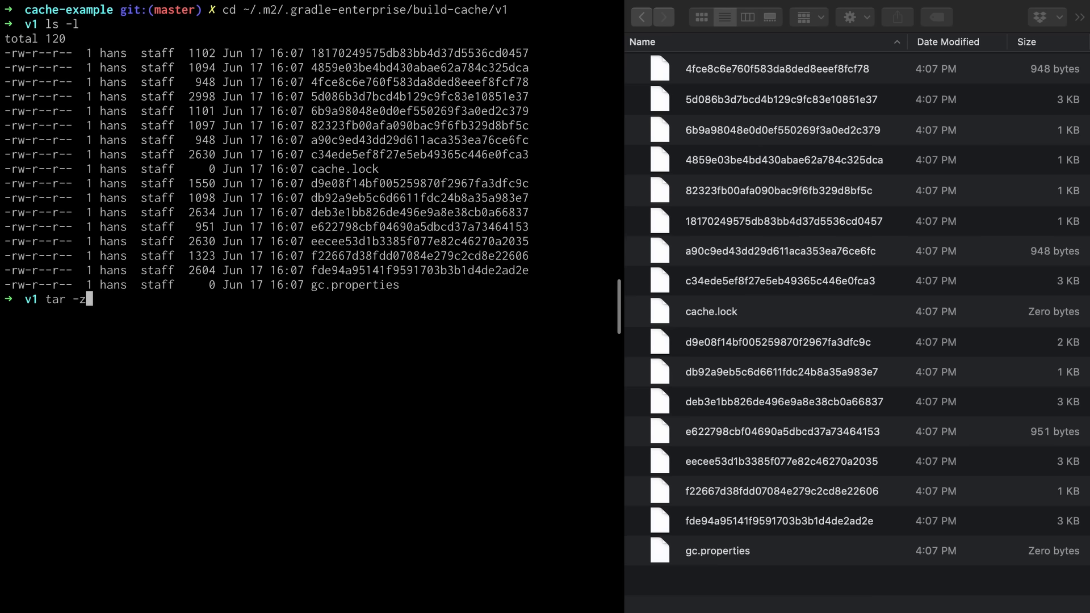
text(tf f22667d38fdd07084e279c2cd8e22606)
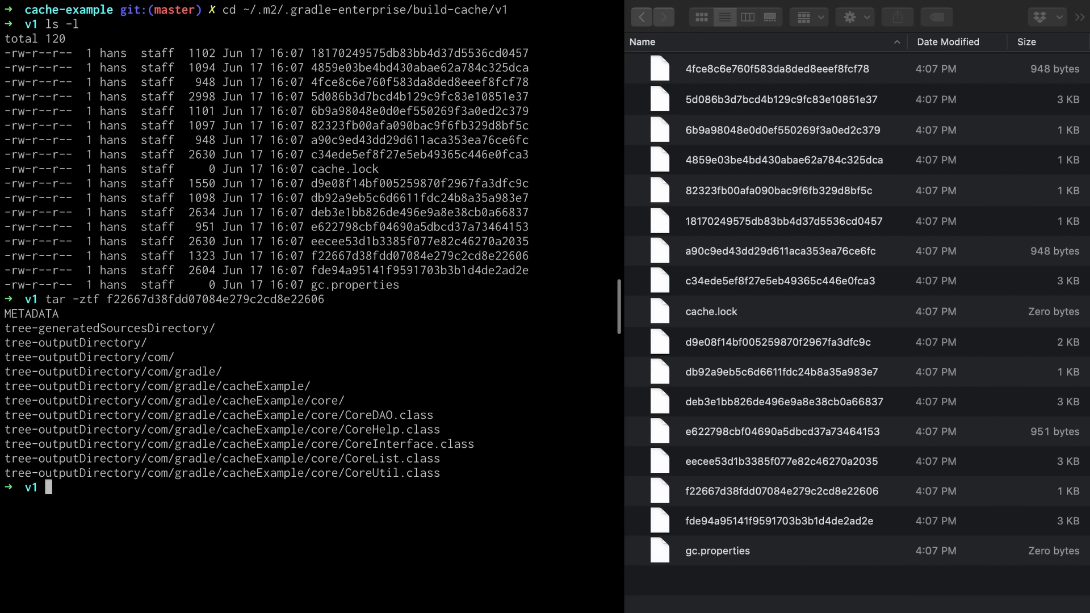
text(tar -ztf db92a9eb5c6d6611fdc24b8a35a983e7)
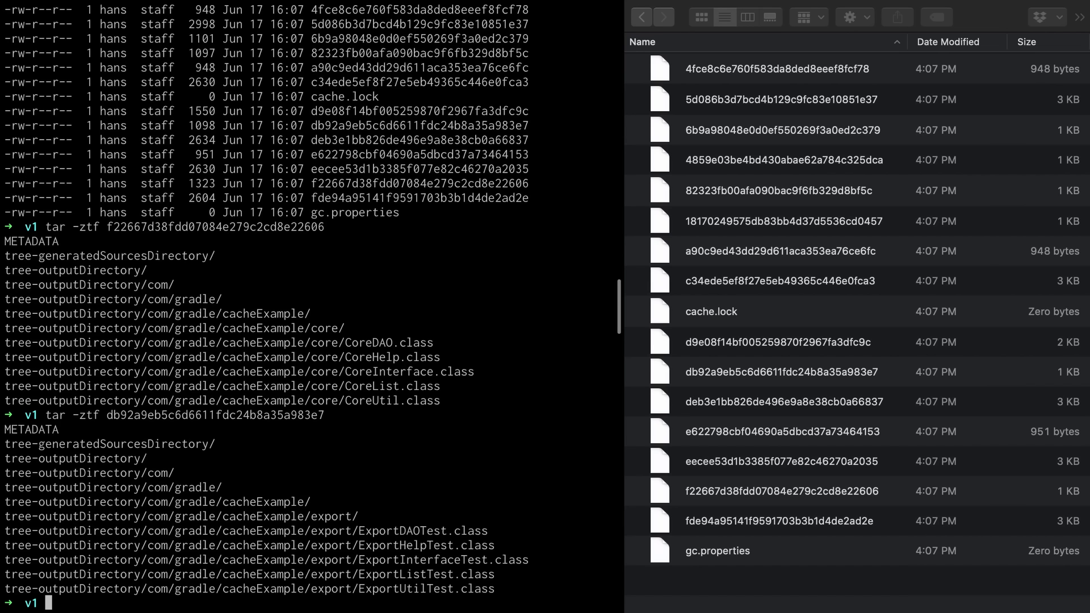
text(tar -ztf c34ede5ef8f27e5eb49365c446e0fca3)
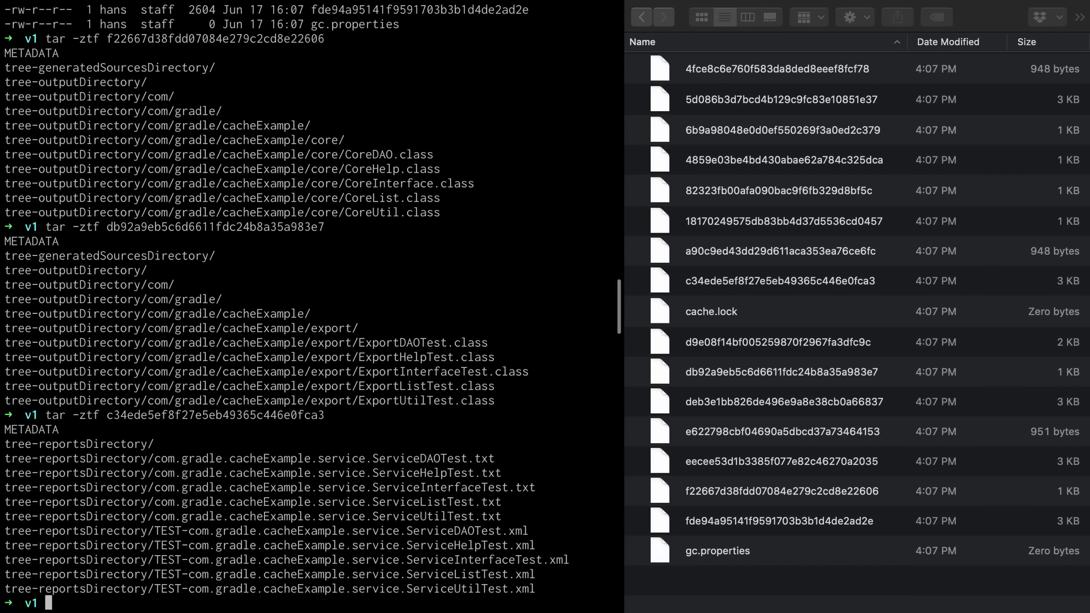
Step: Enter 'mvn clean package' for a fresh build in cache-example
text(mvn clean package)
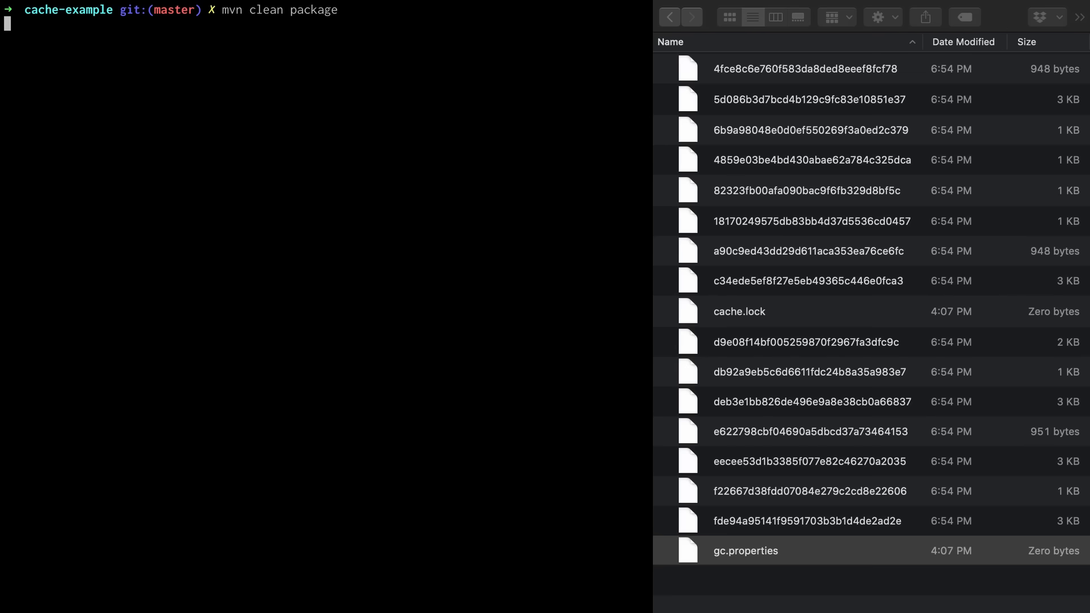
Step: Run the clean package build from the local cache and view its 15 cached goals in the build scan
key(enter)
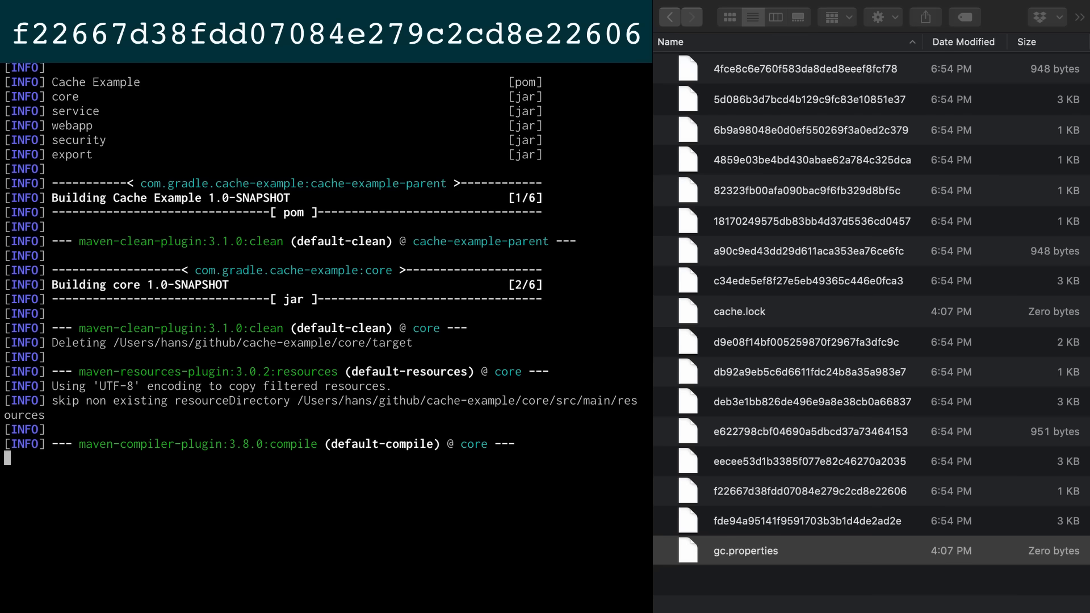
scroll(down, 3)
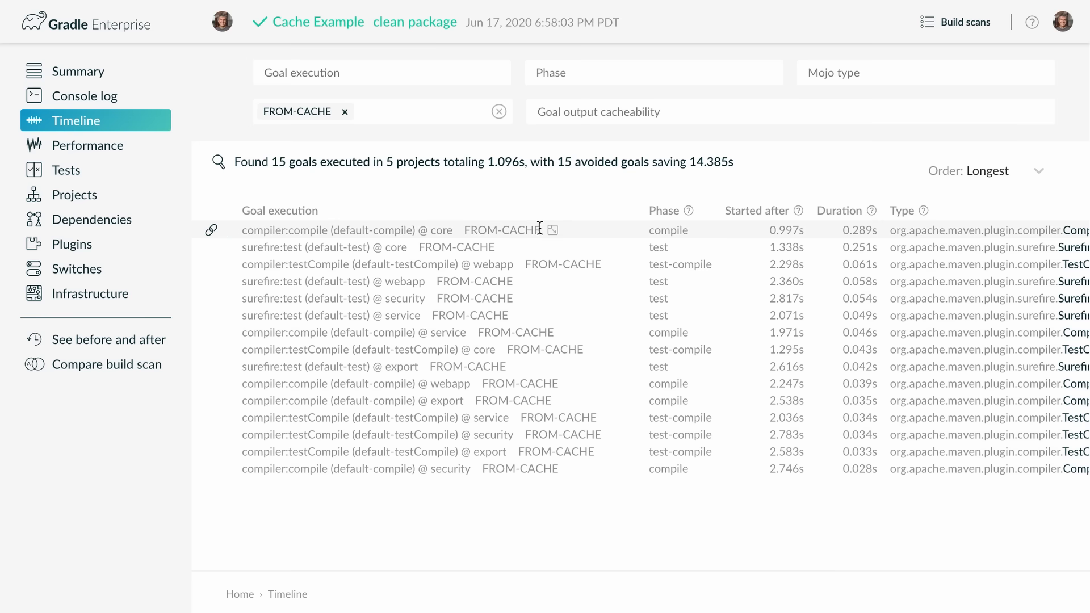
Step: Open the compiler:compile @ core row to read its local cache hit saving 1.045s
click(348, 230)
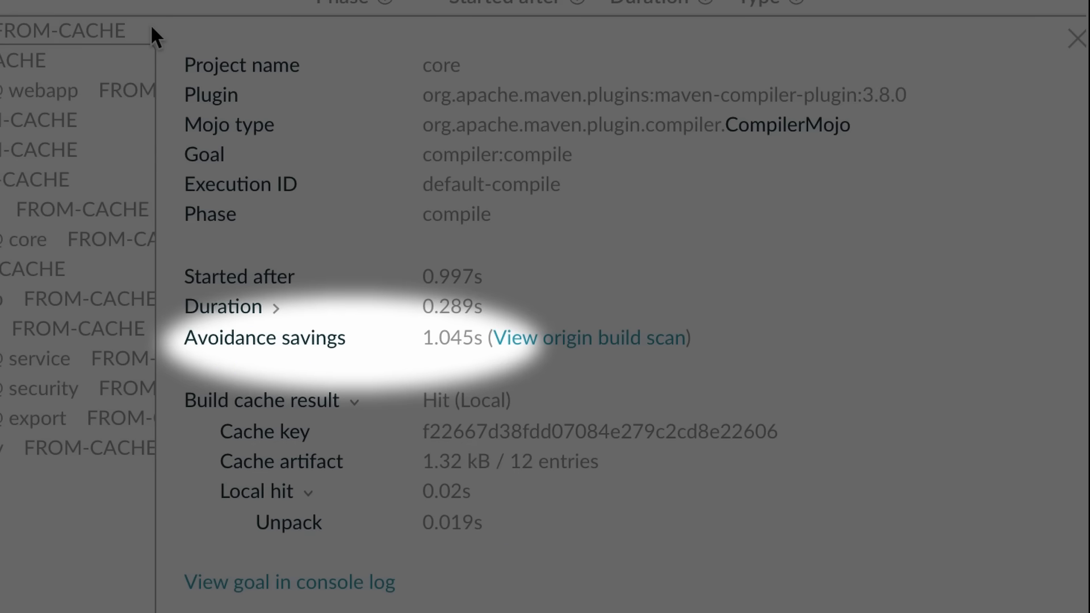
click(1076, 38)
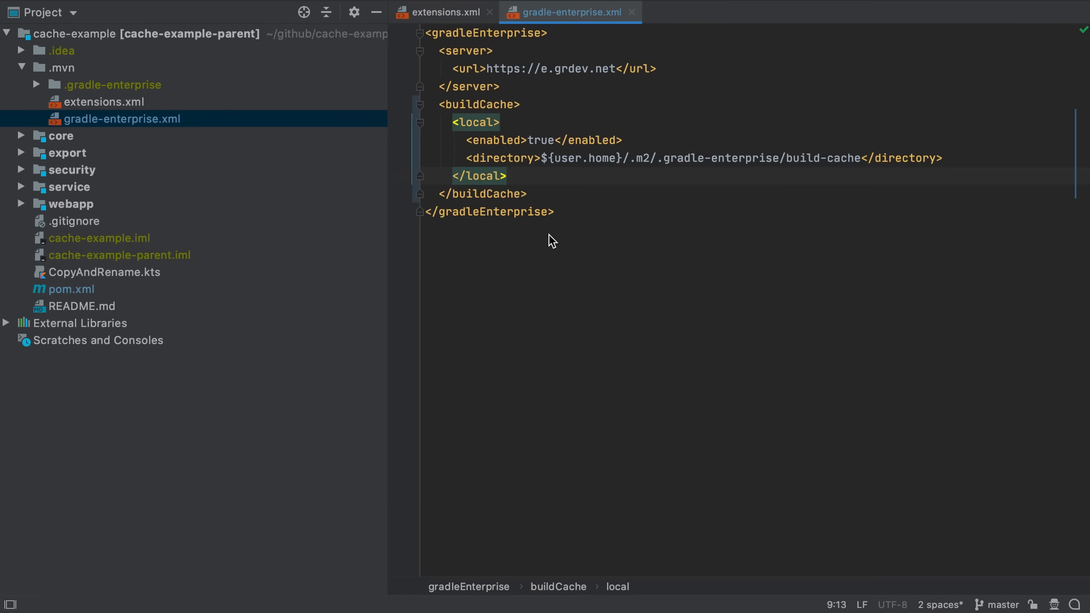
Step: Add a <remote> cache block with <enabled>true</enabled> and <storeEnabled>true</storeEnabled>
click(509, 175)
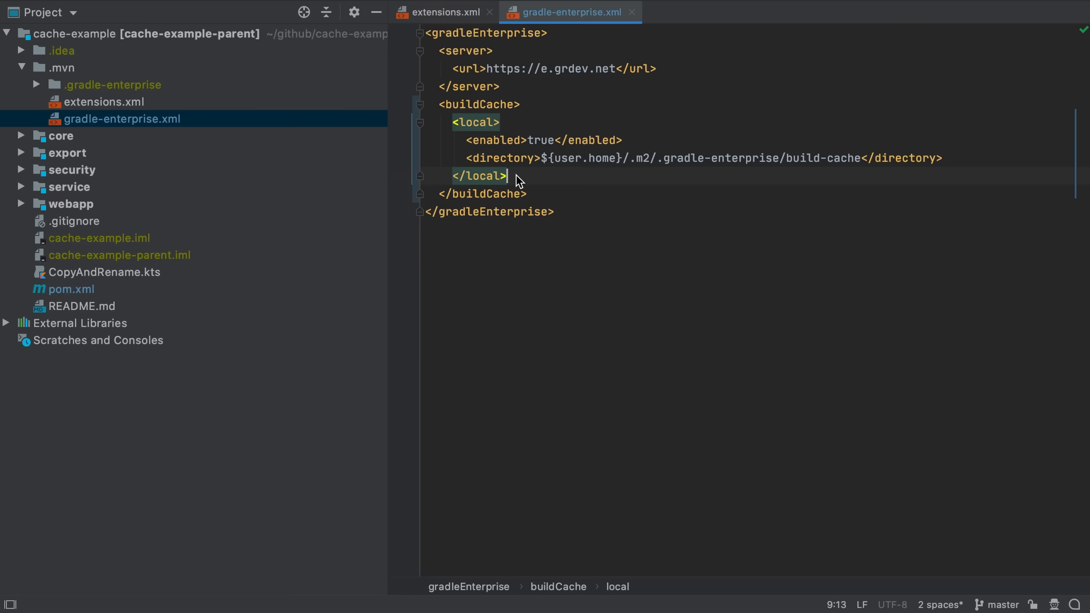
key(enter)
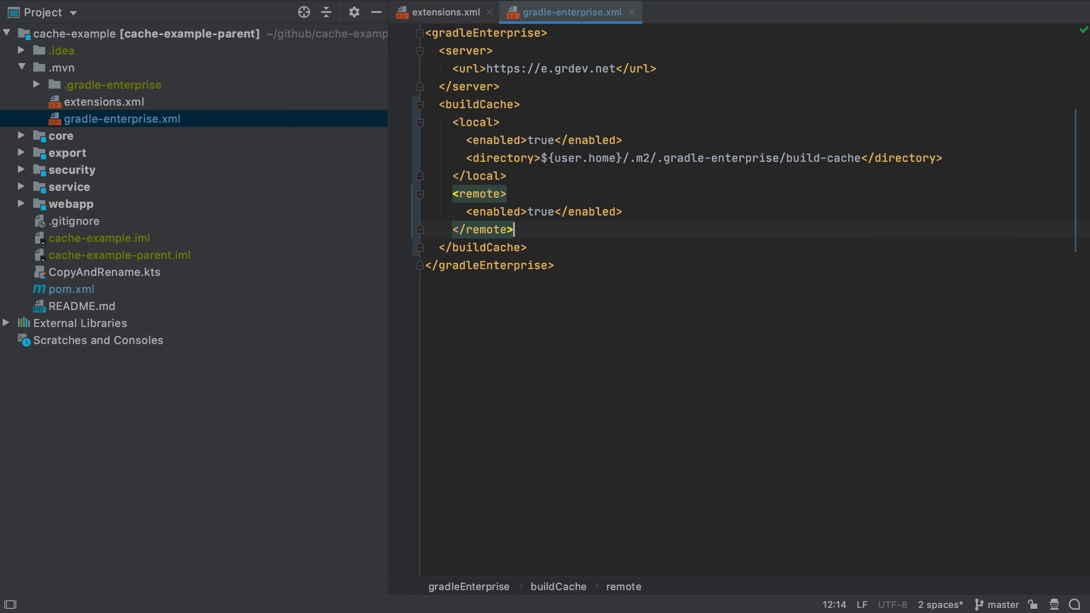
click(629, 211)
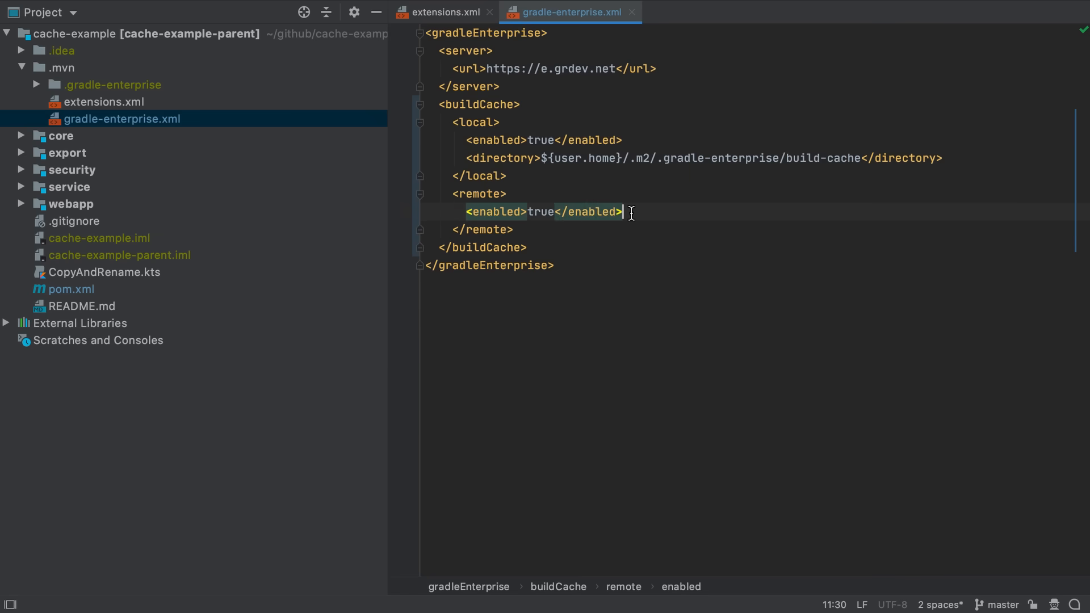
text(<storeEnabled>true</storeEnabled>)
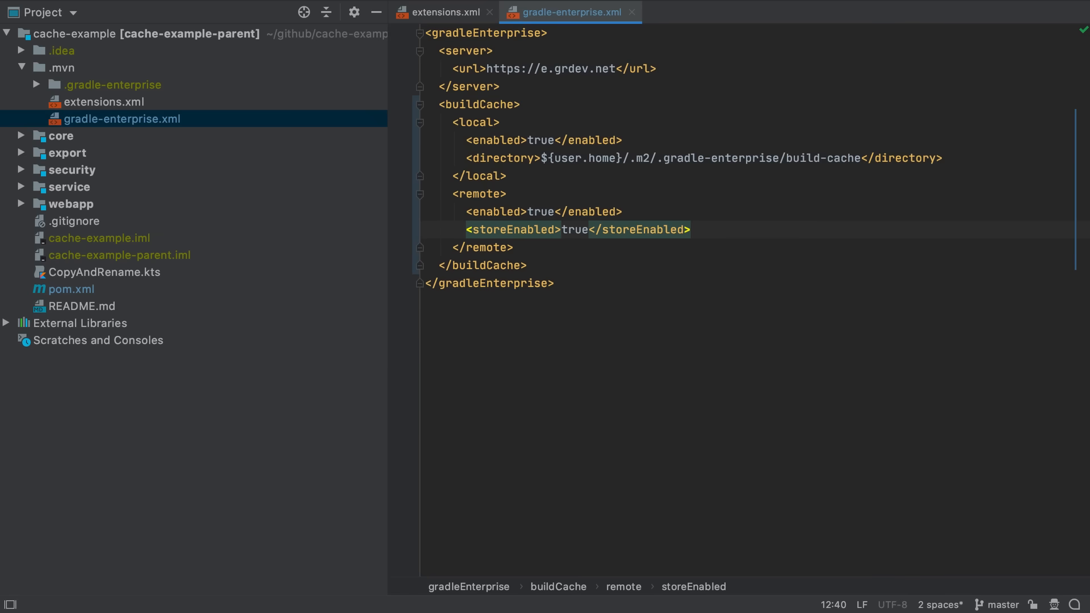
click(690, 229)
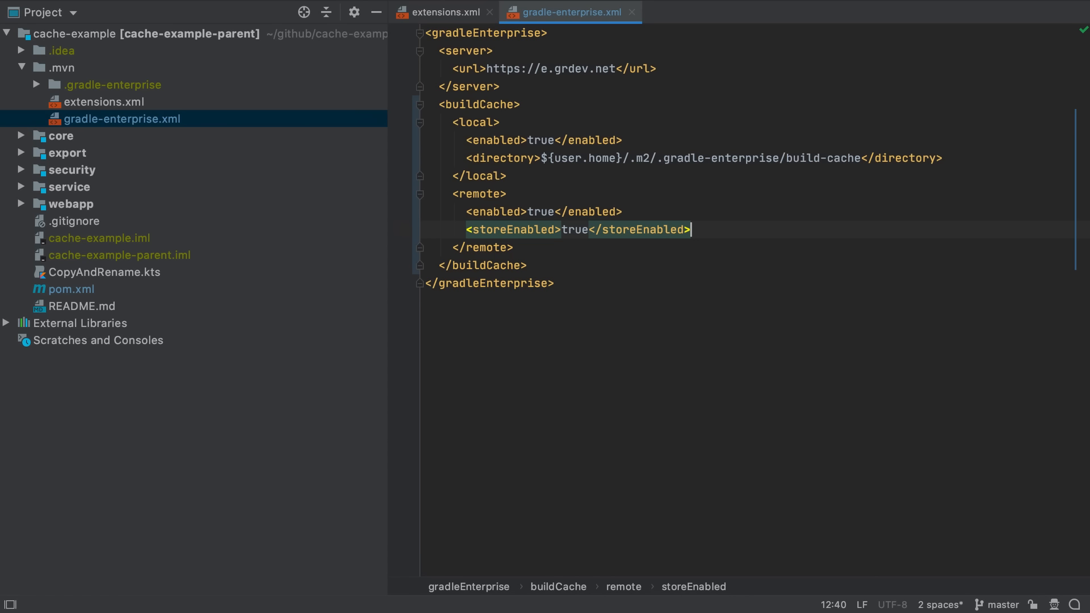
Step: Replace storeEnabled's true with #{env['JENKINS_URL'] != null}
double_click(571, 229)
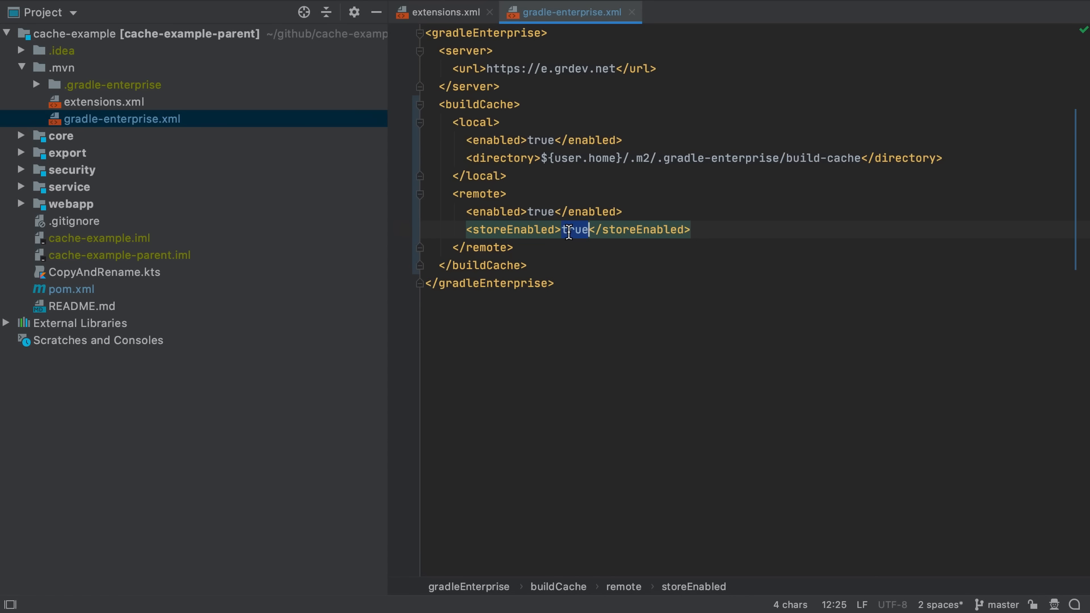
text(#{env['JENKINS_URL'] != null})
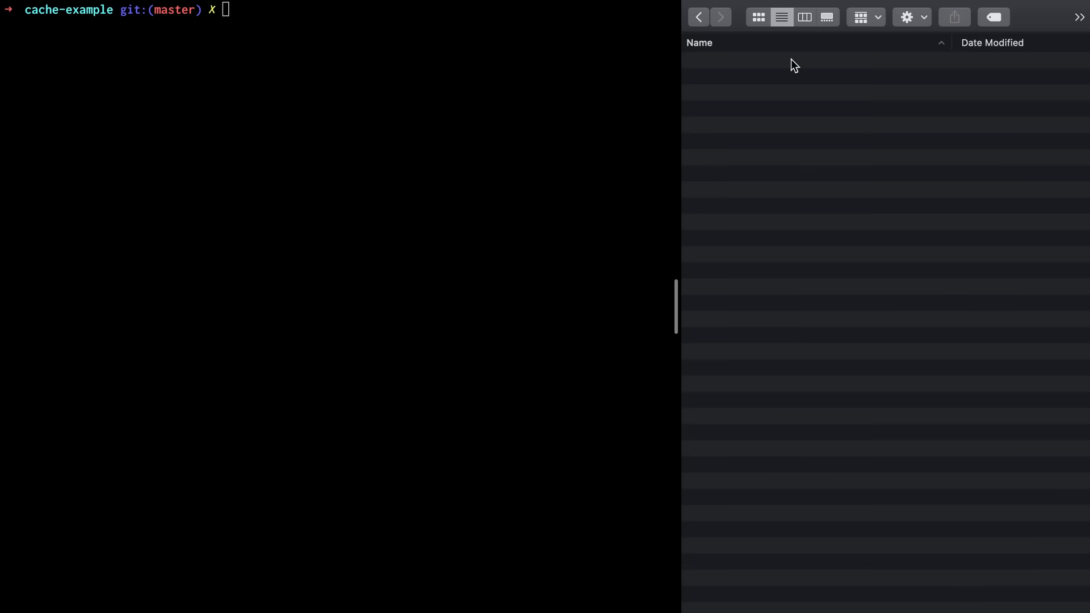
Step: Run mvn clean package, then empty the local build cache folder
text(mvn clean package)
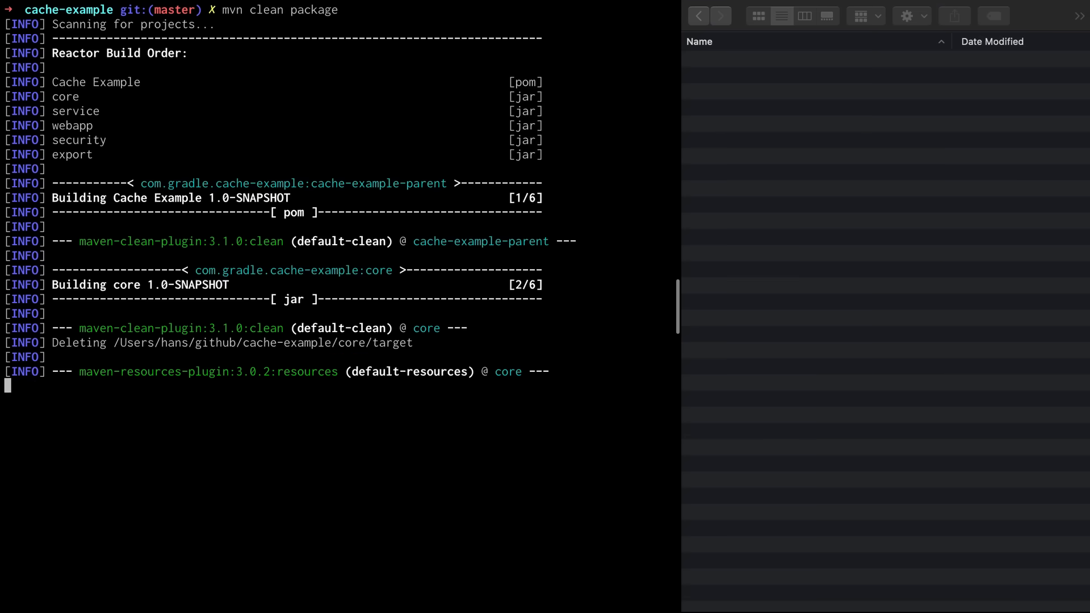
scroll(down, 3)
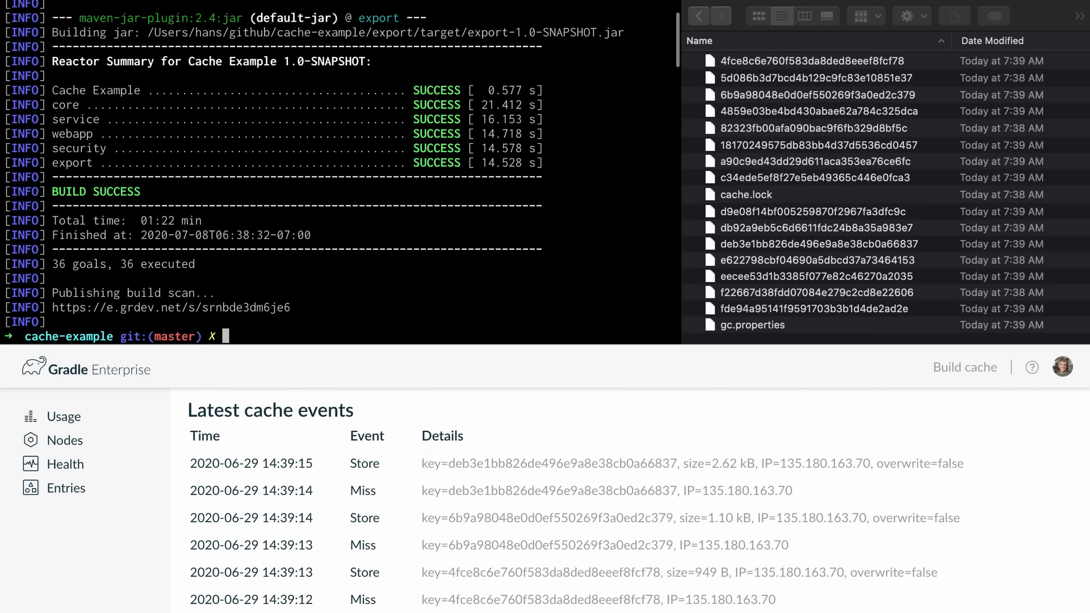
click(752, 325)
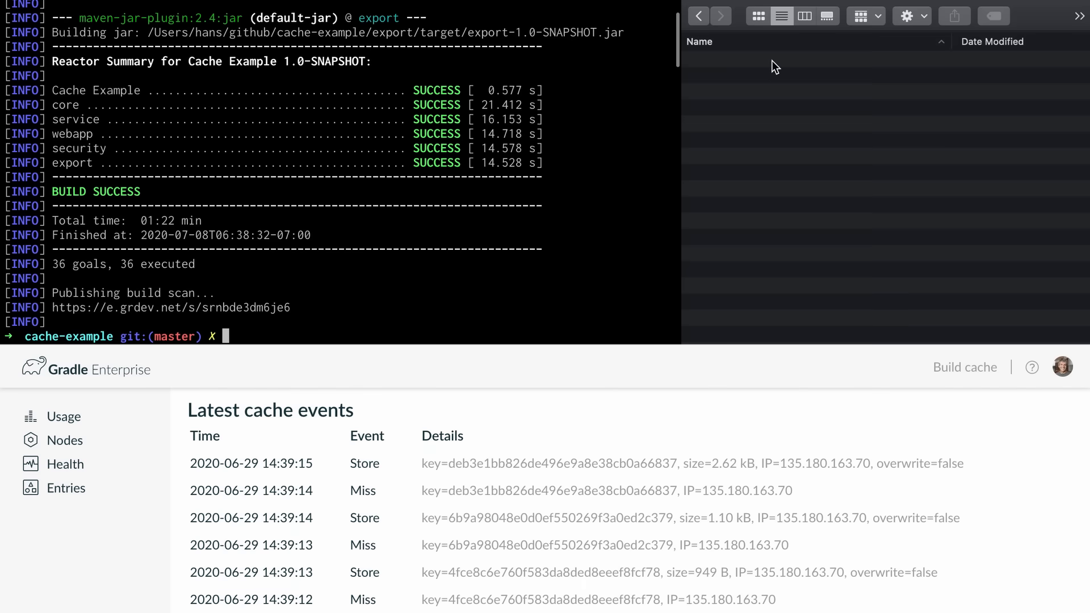
Step: Run mvn clean package again with the local cache emptied
text(mvn clean package)
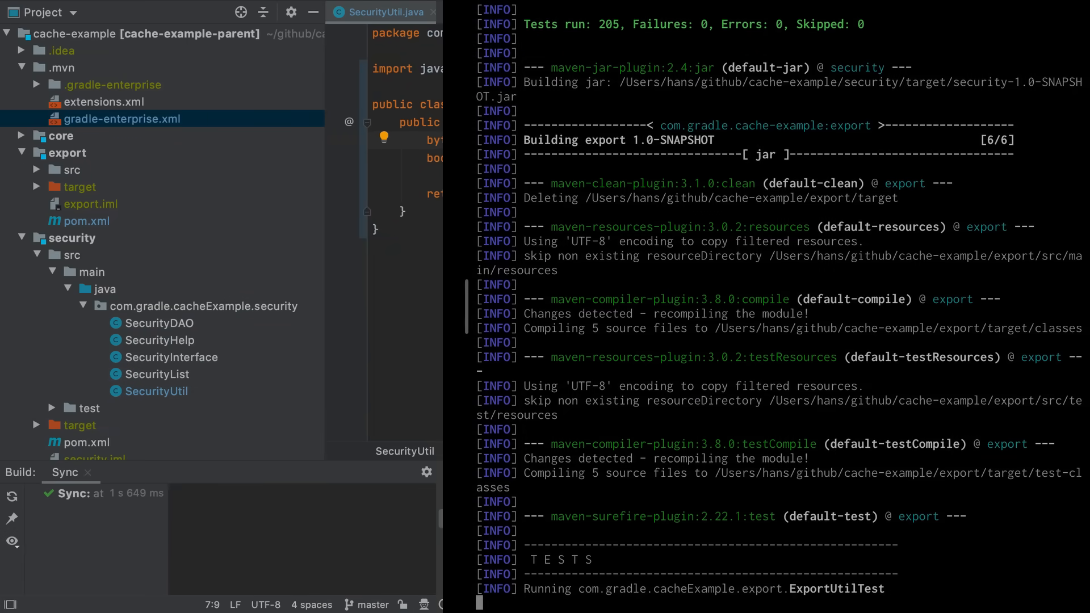
Step: Scroll through the build comparison listing the recompiled security and export goals
scroll(down, 3)
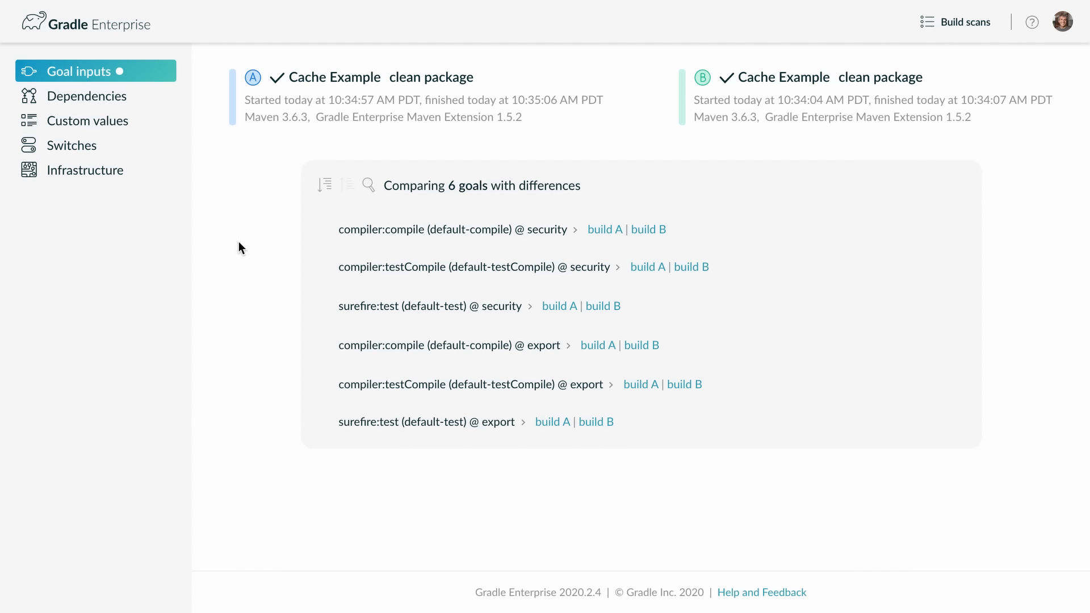
Step: Expand compiler:testCompile @ security and surefire:test @ export, showing differing test classpath elements
click(452, 229)
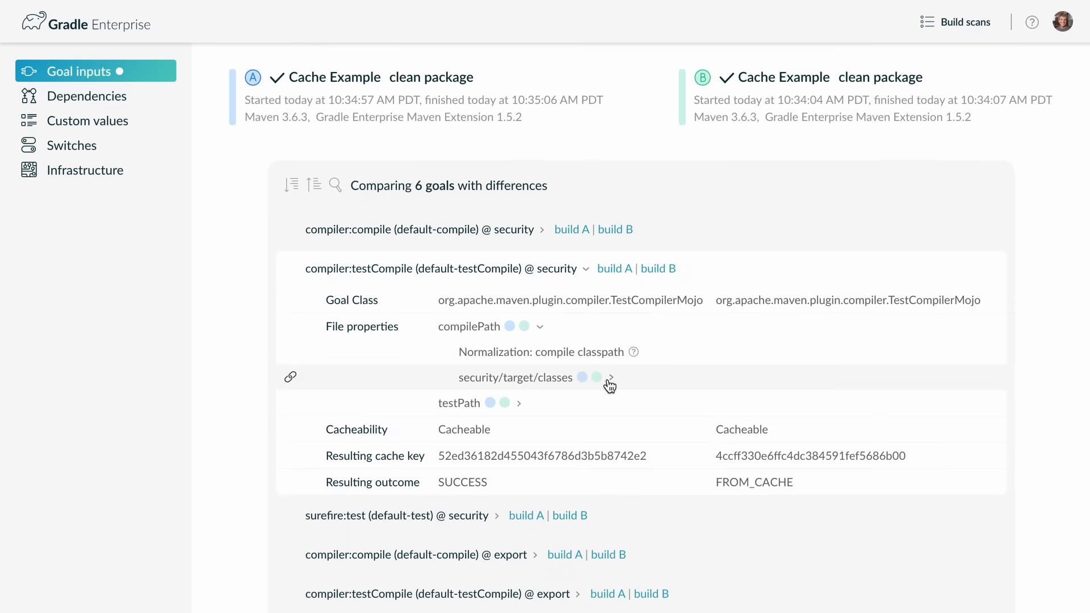
click(588, 269)
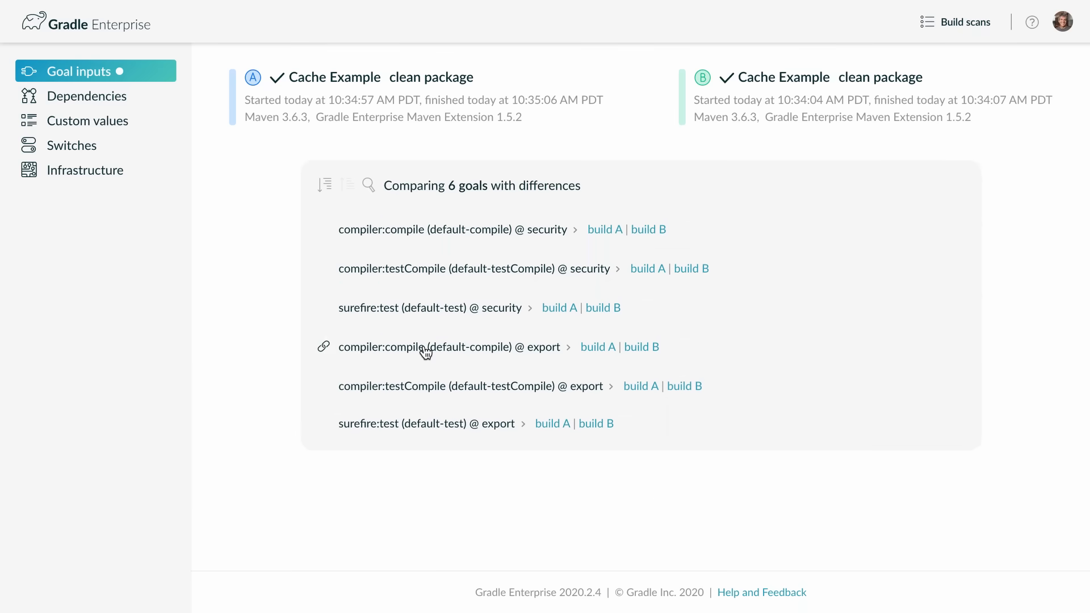
click(450, 346)
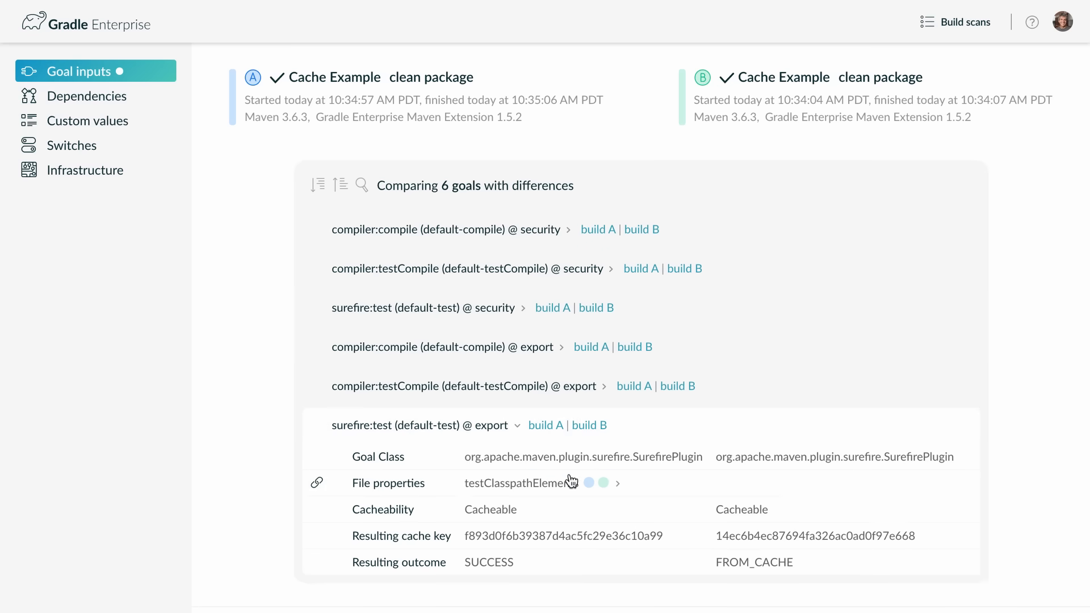
click(618, 482)
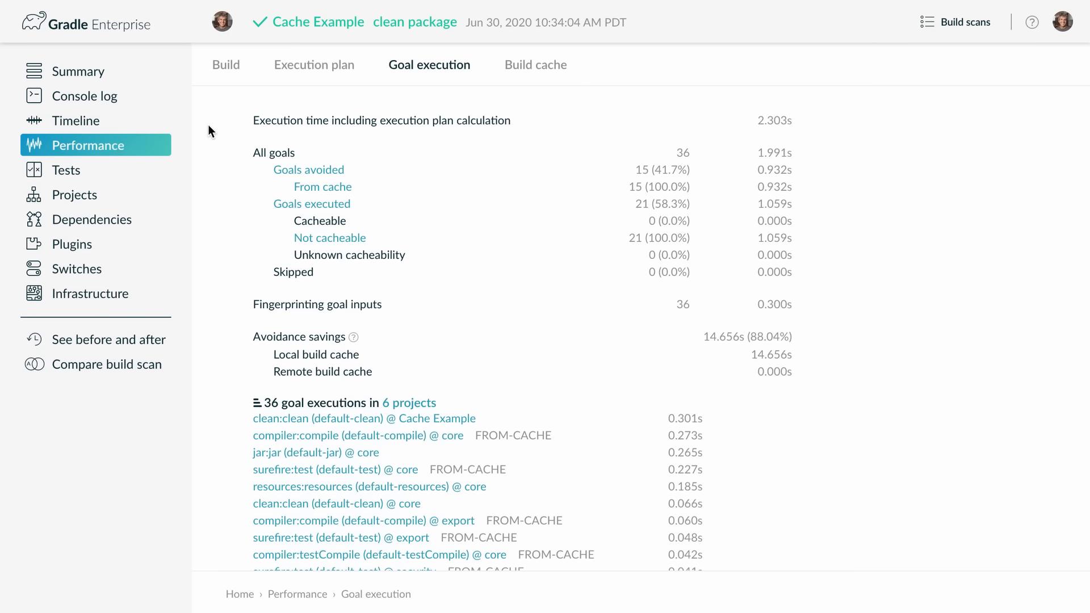
mouse_move(319, 221)
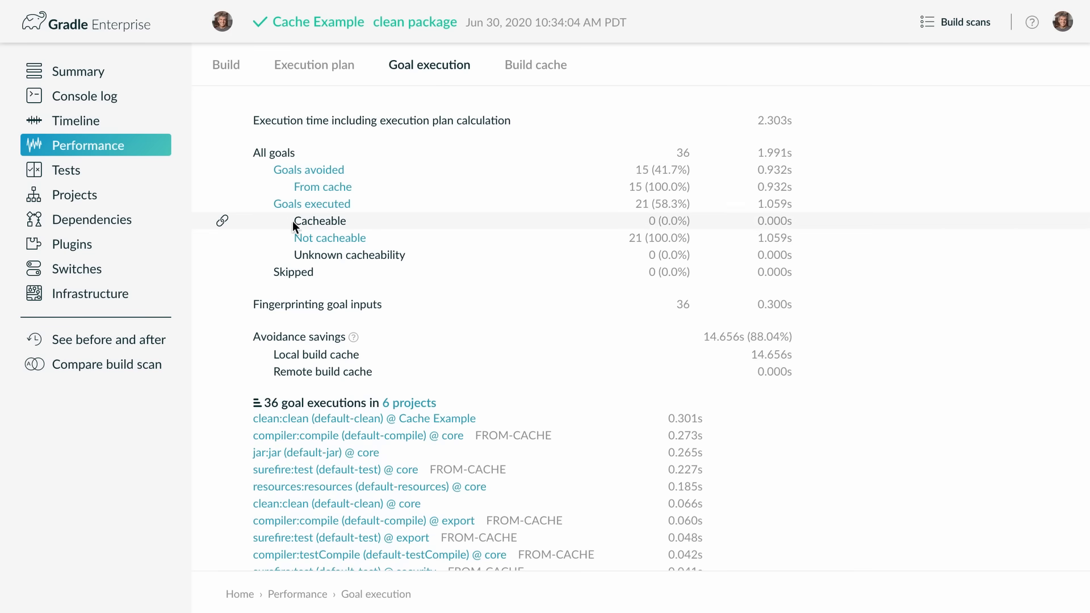
mouse_move(309, 241)
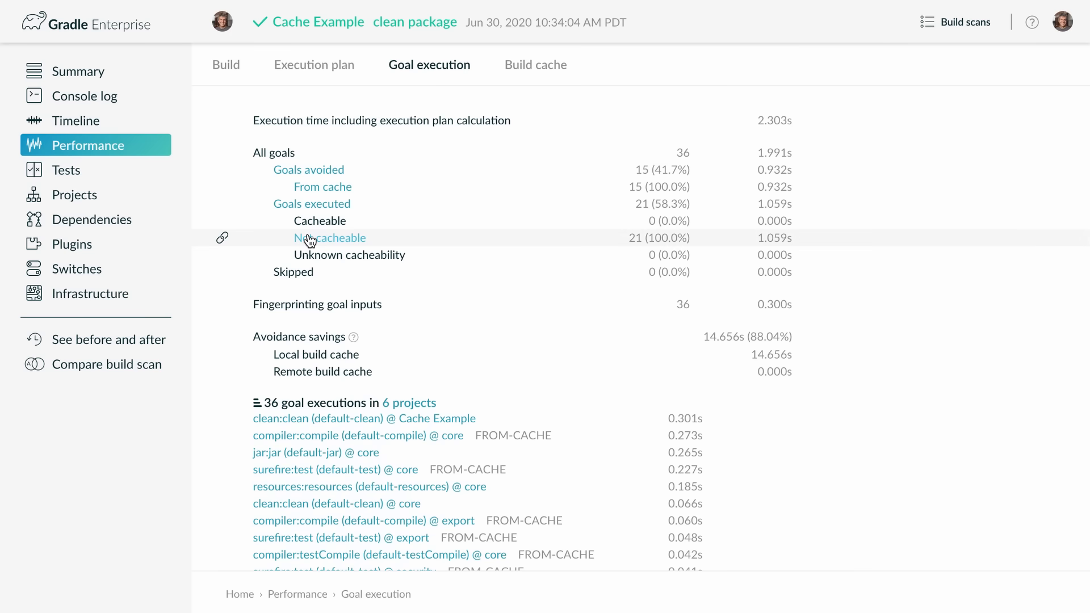
Step: Show the 21 goals listed as Not cacheable in Goal execution
click(329, 237)
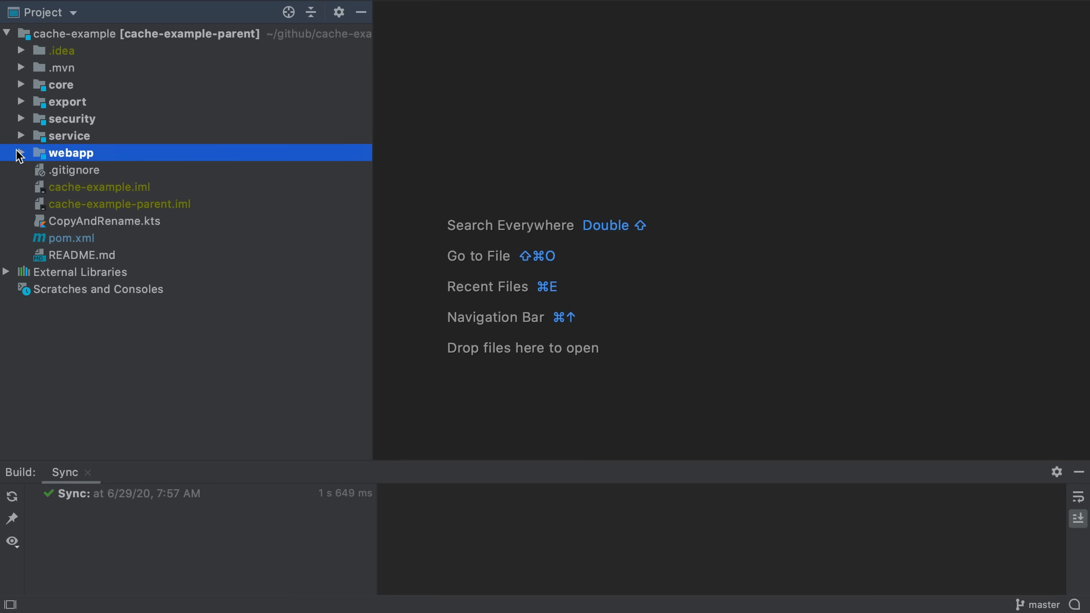
Step: Expand webapp's src/main/resources and target/classes, each containing web.properties
click(20, 152)
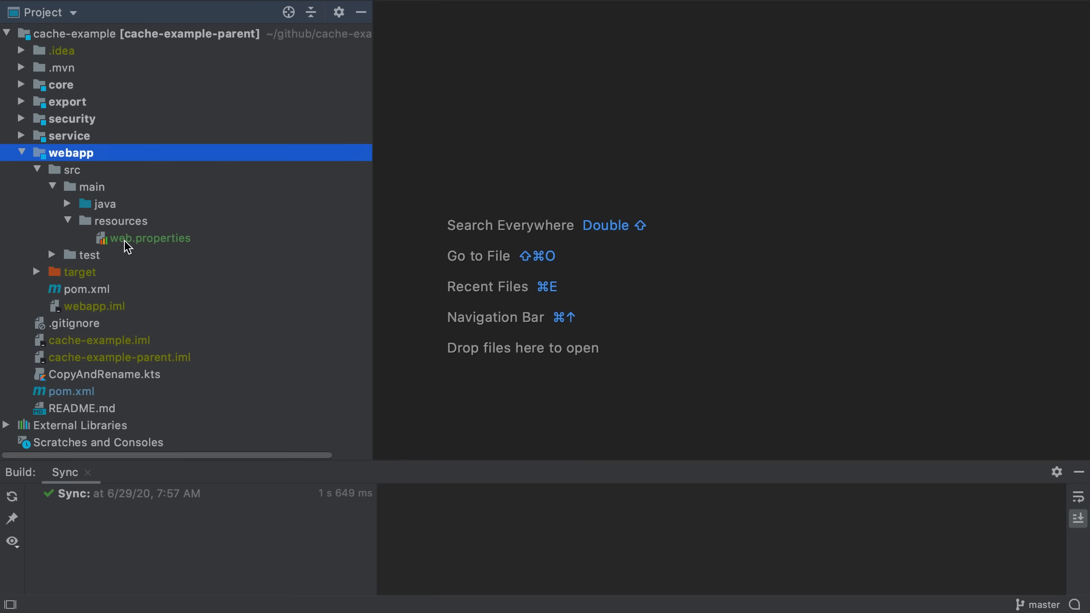
click(37, 272)
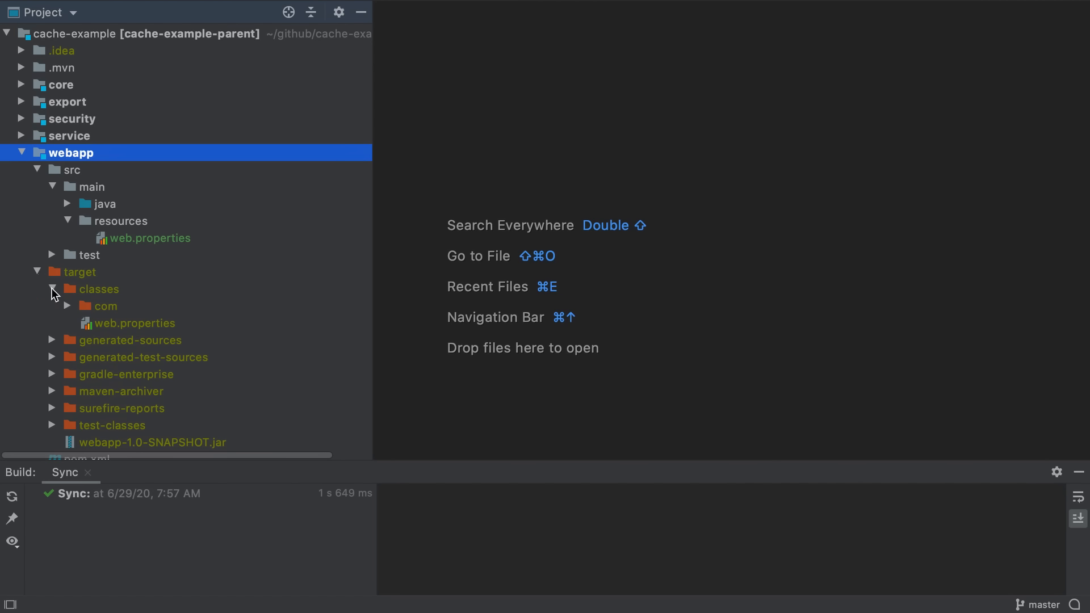